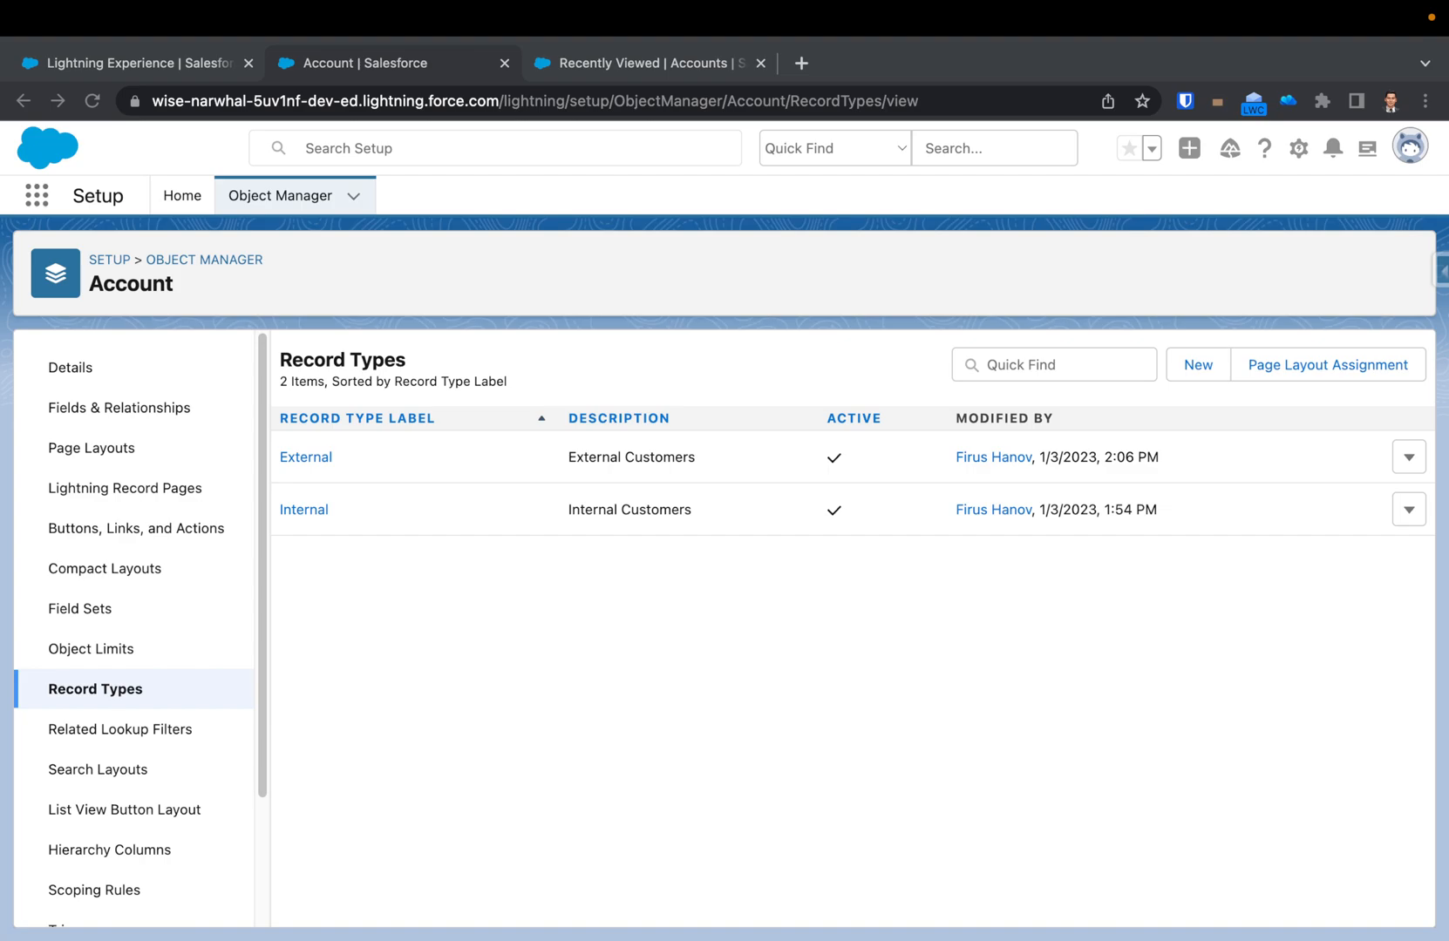
mouse_move(1278, 402)
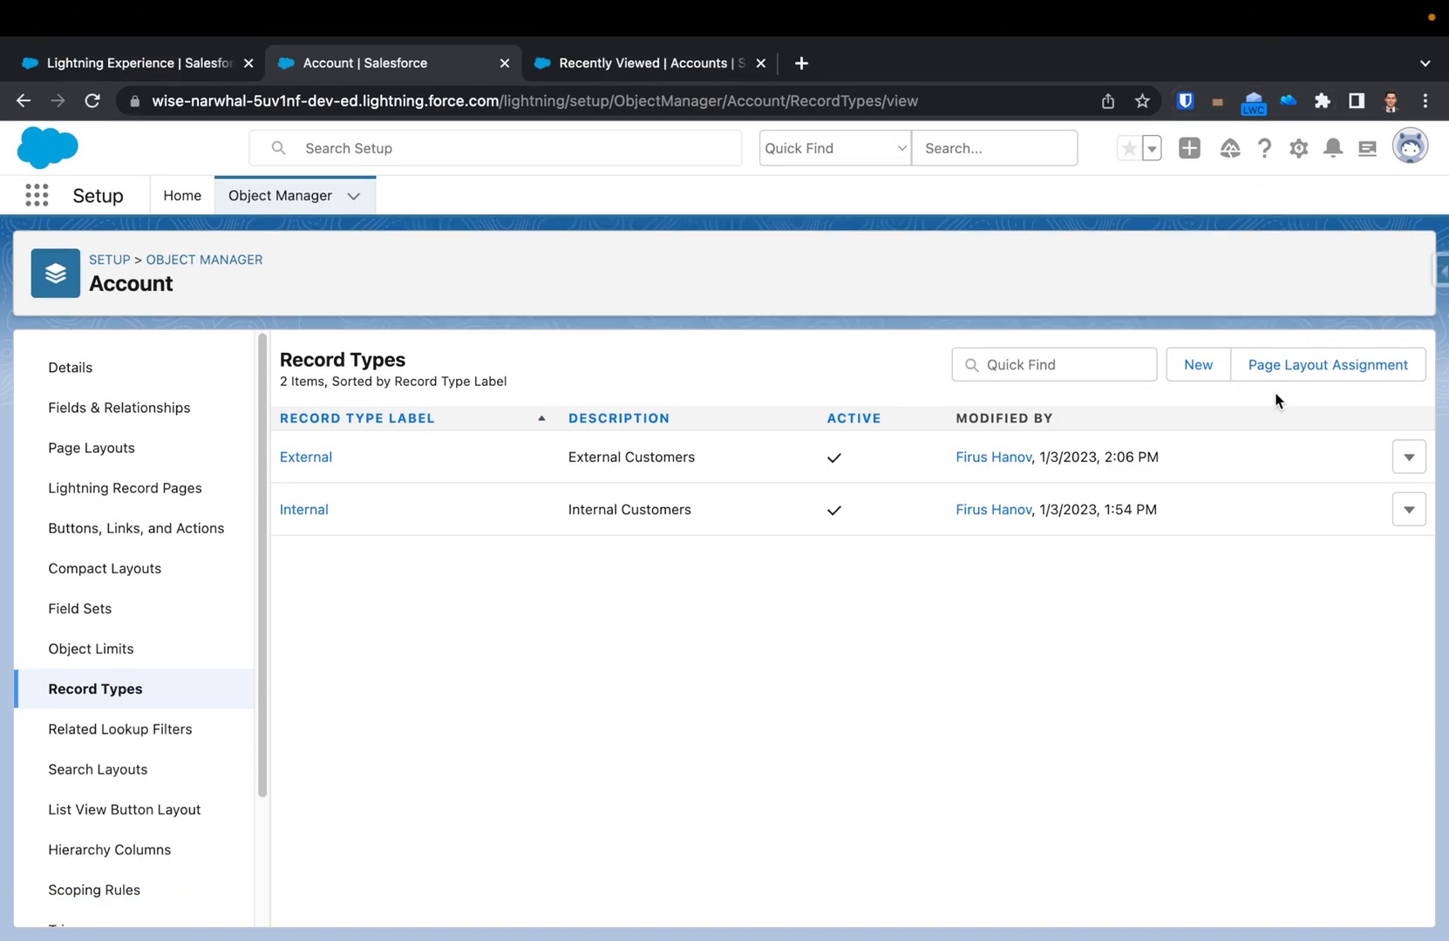
mouse_move(789, 586)
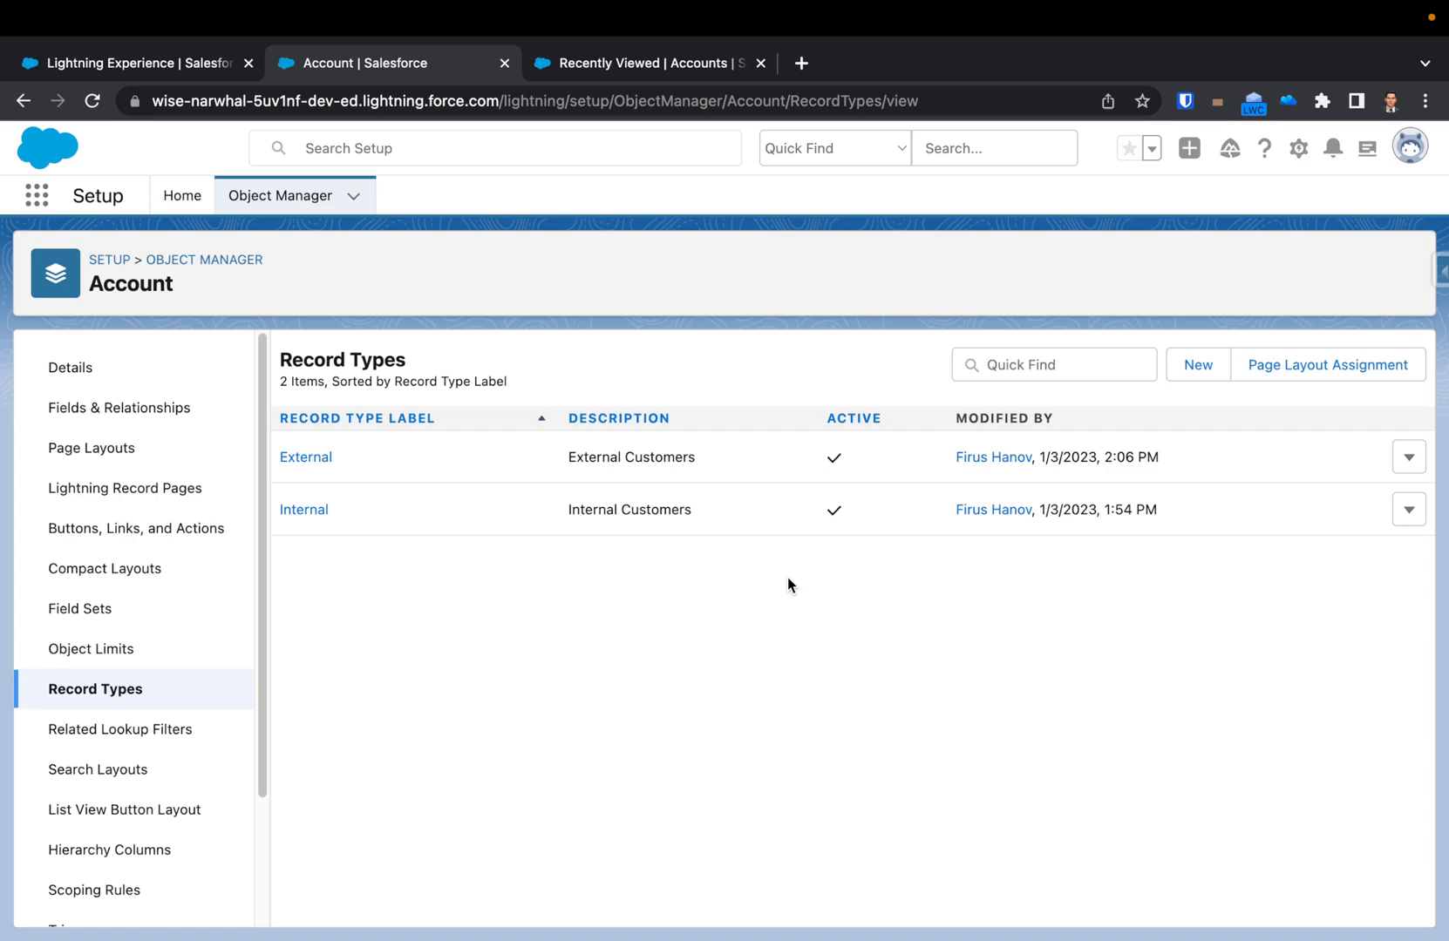
mouse_move(769, 614)
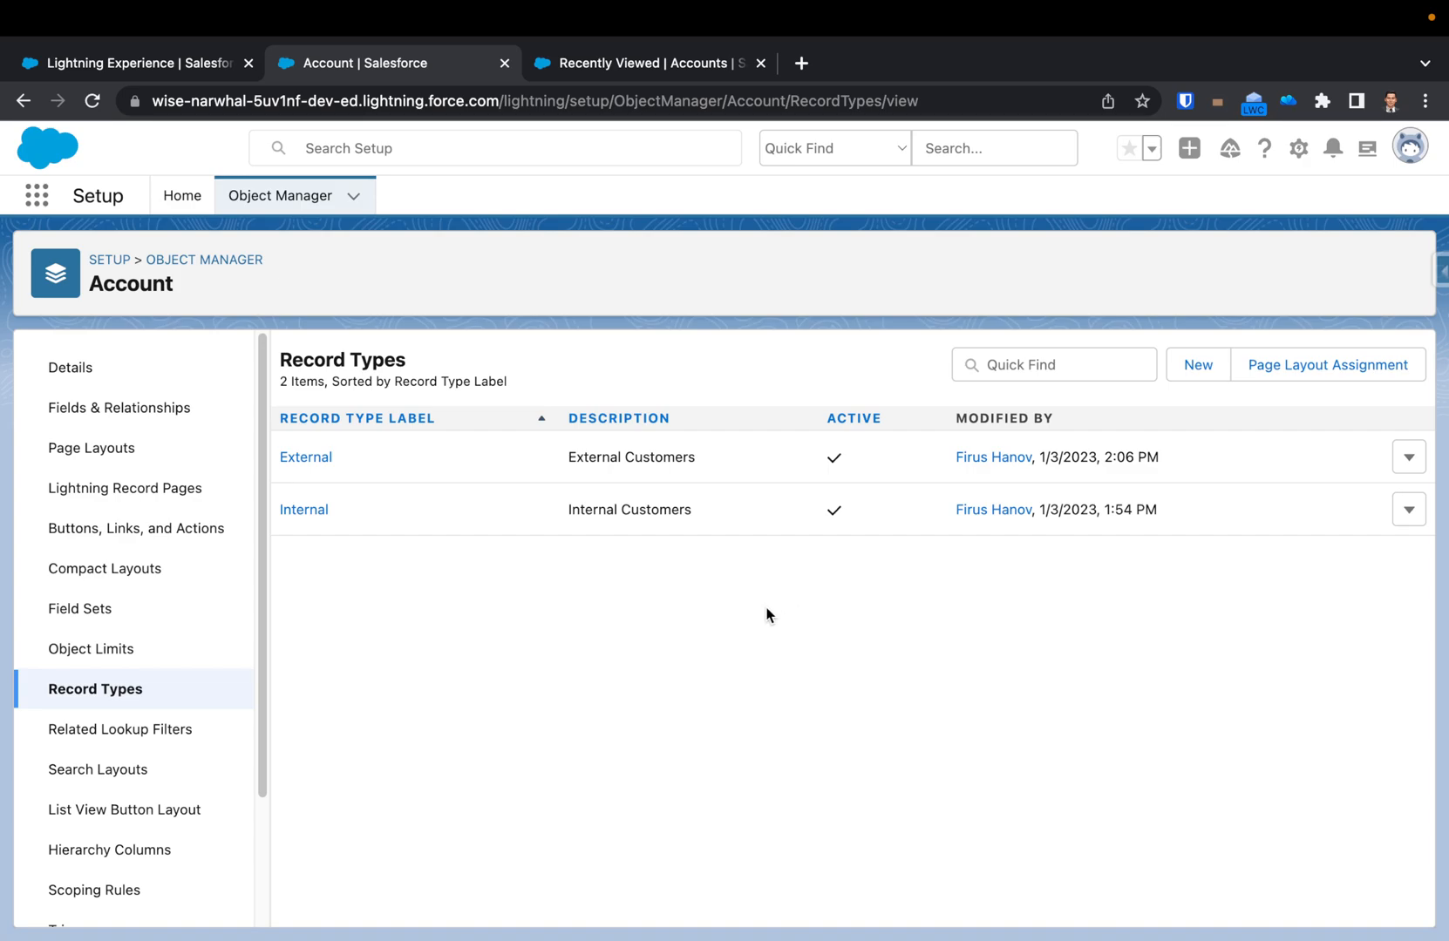
mouse_move(153, 203)
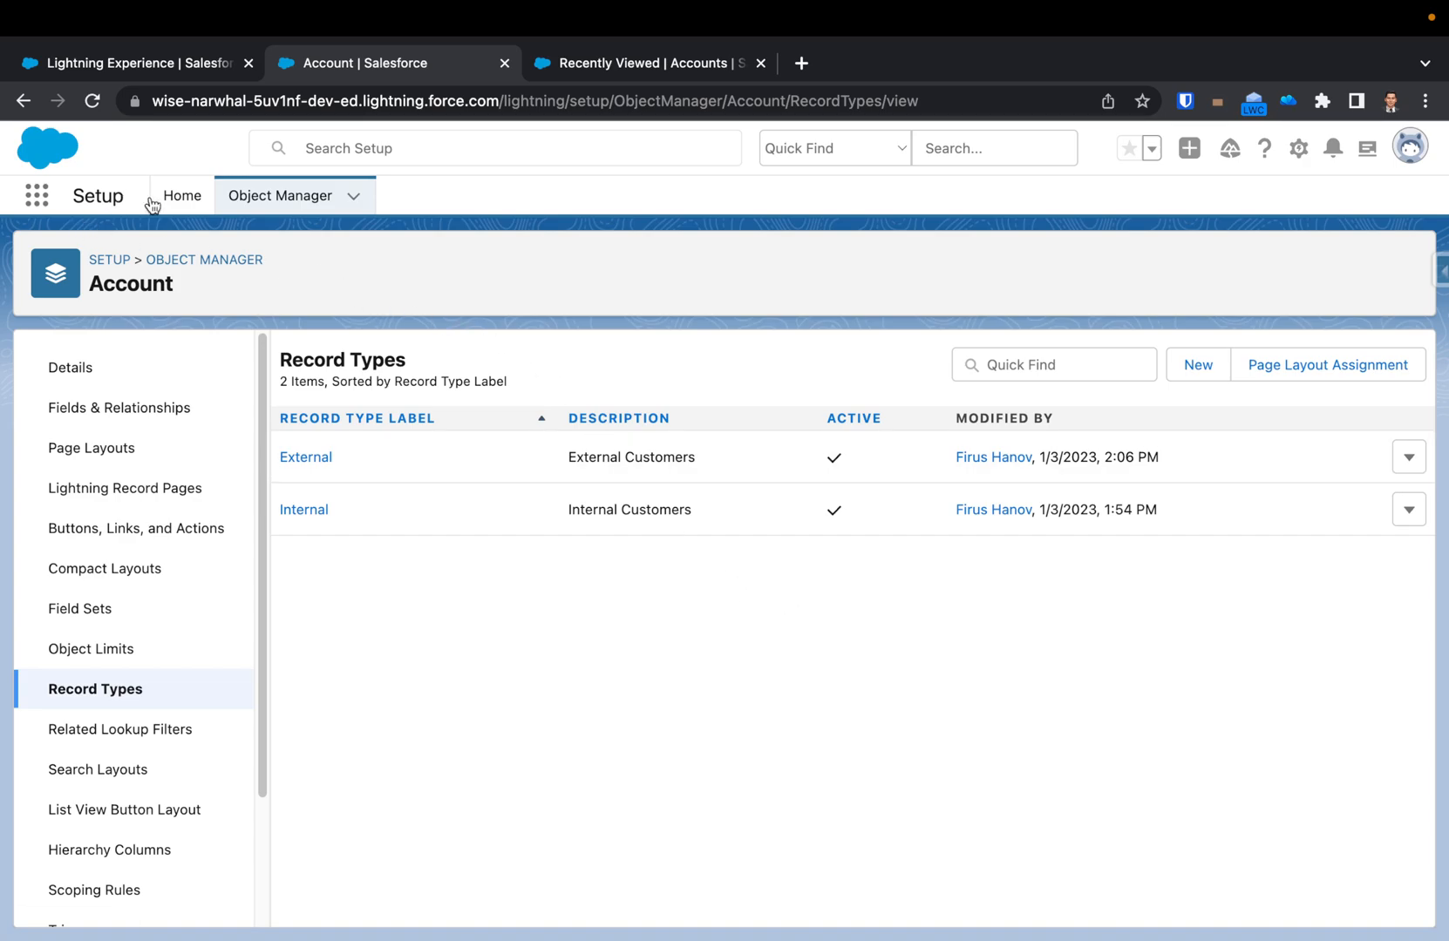
Attempt to delete the External record type, then back out without deleting
left_click(39, 195)
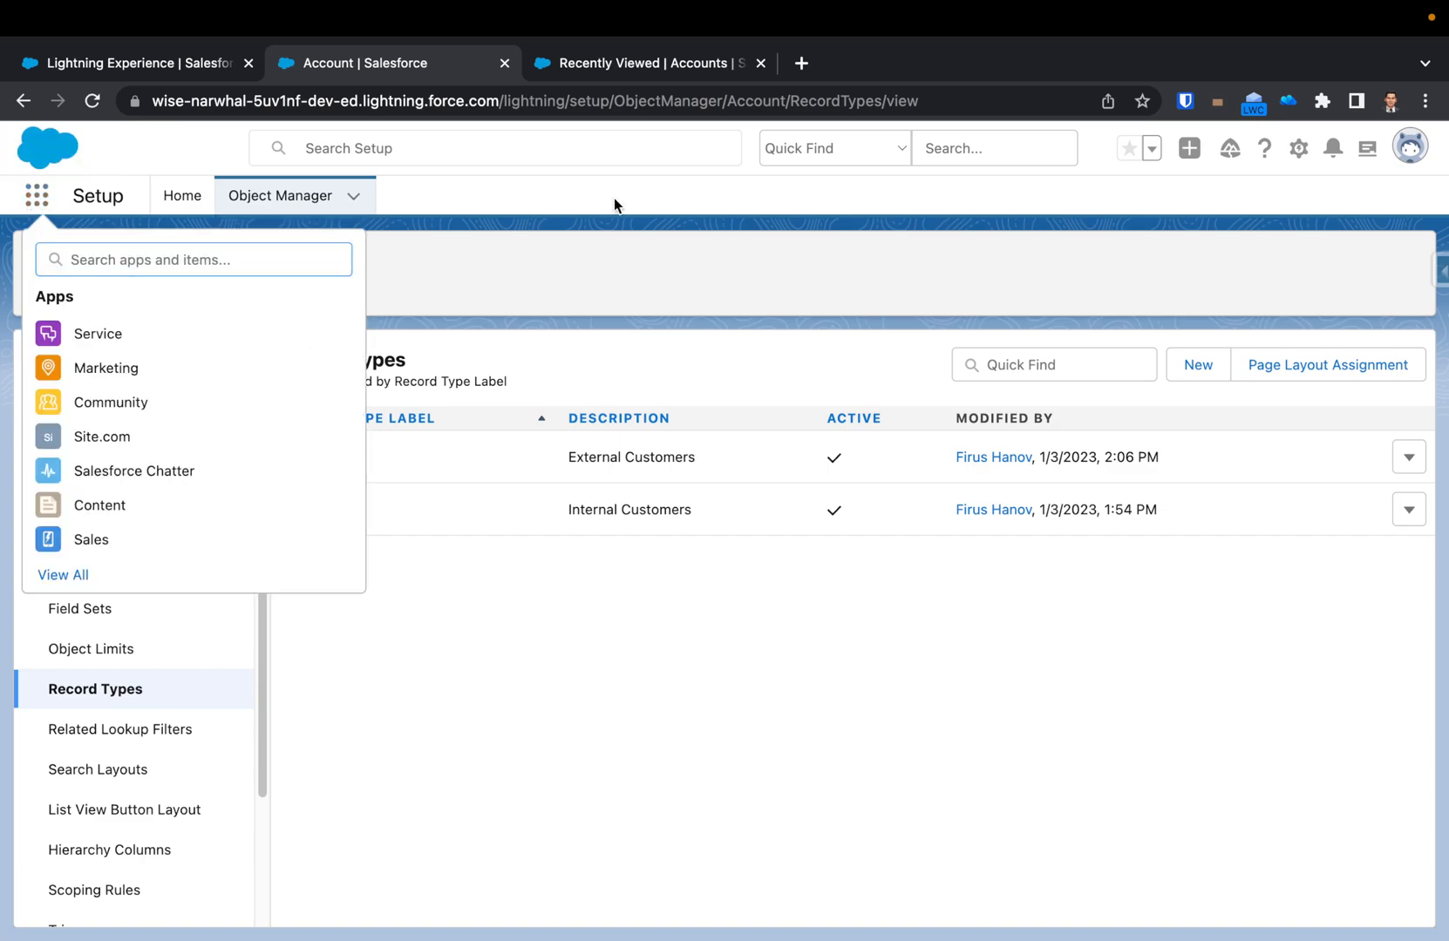
left_click(35, 195)
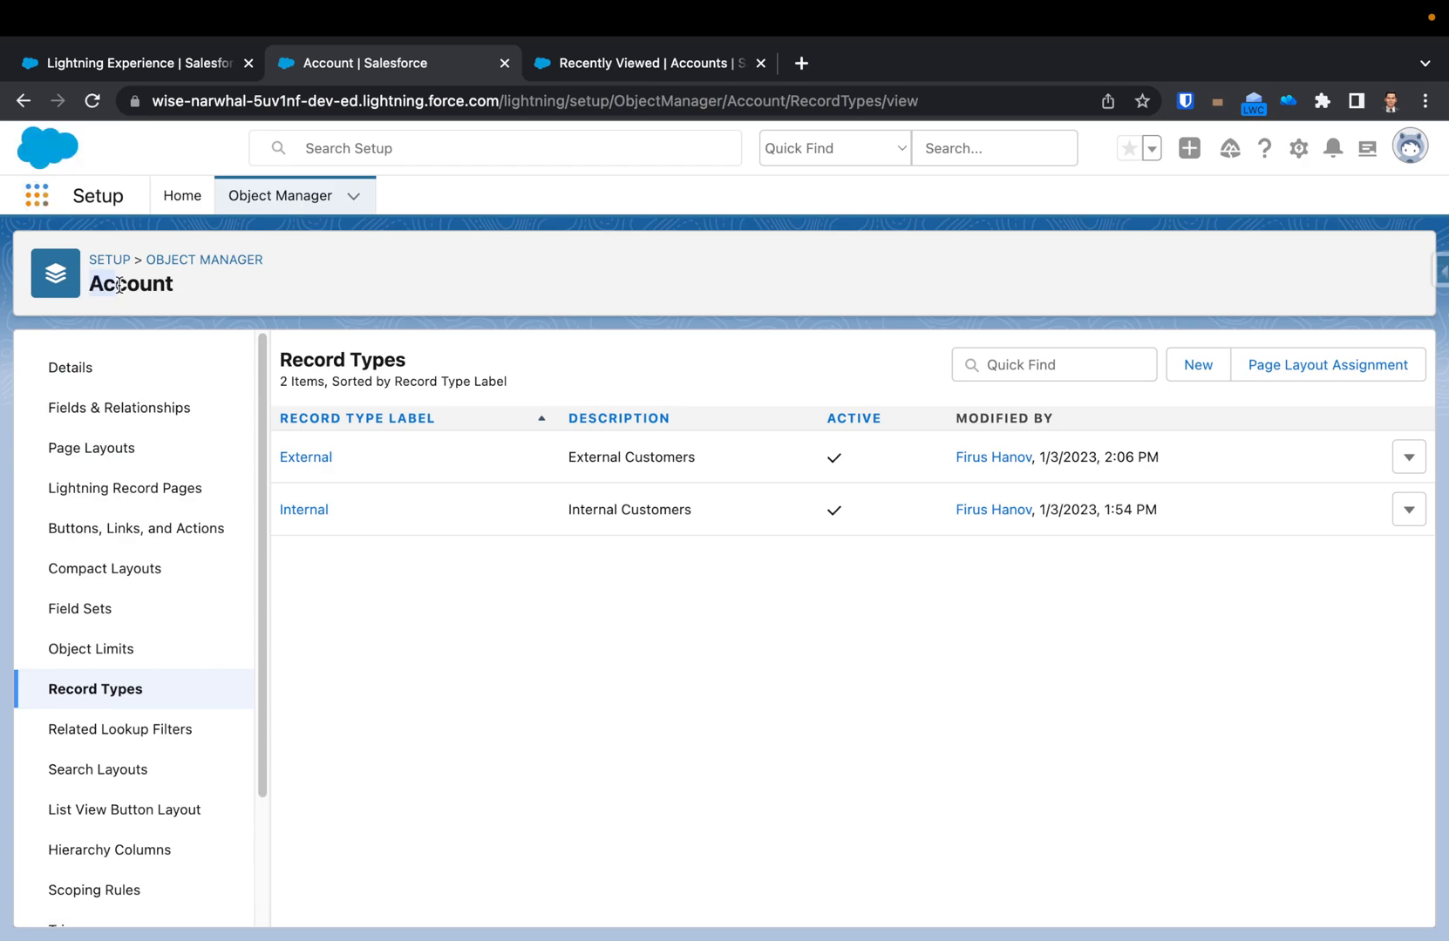
mouse_move(348, 533)
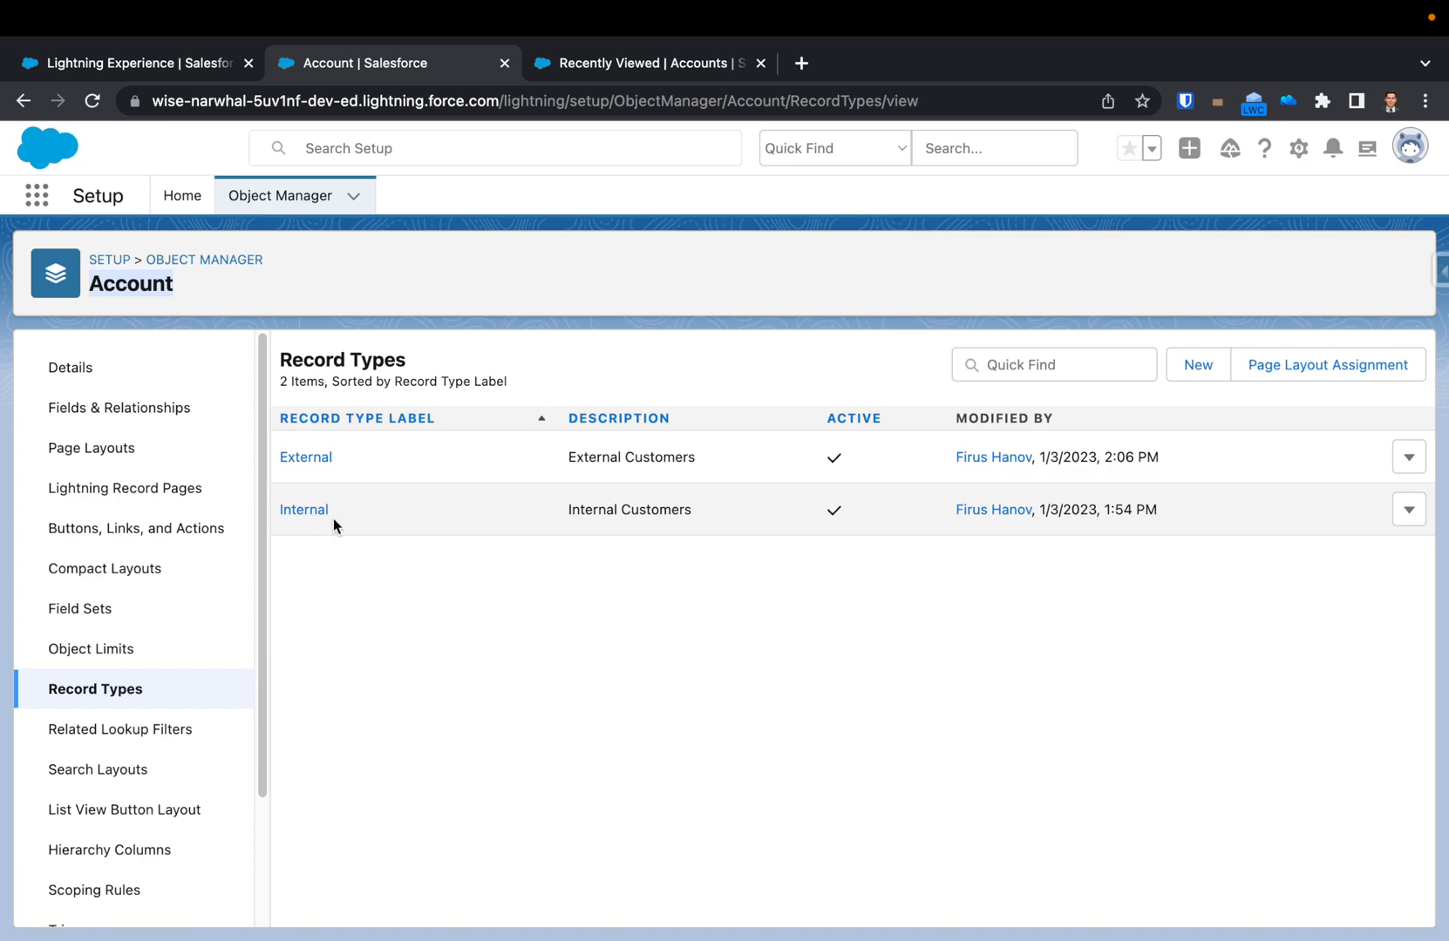
mouse_move(317, 531)
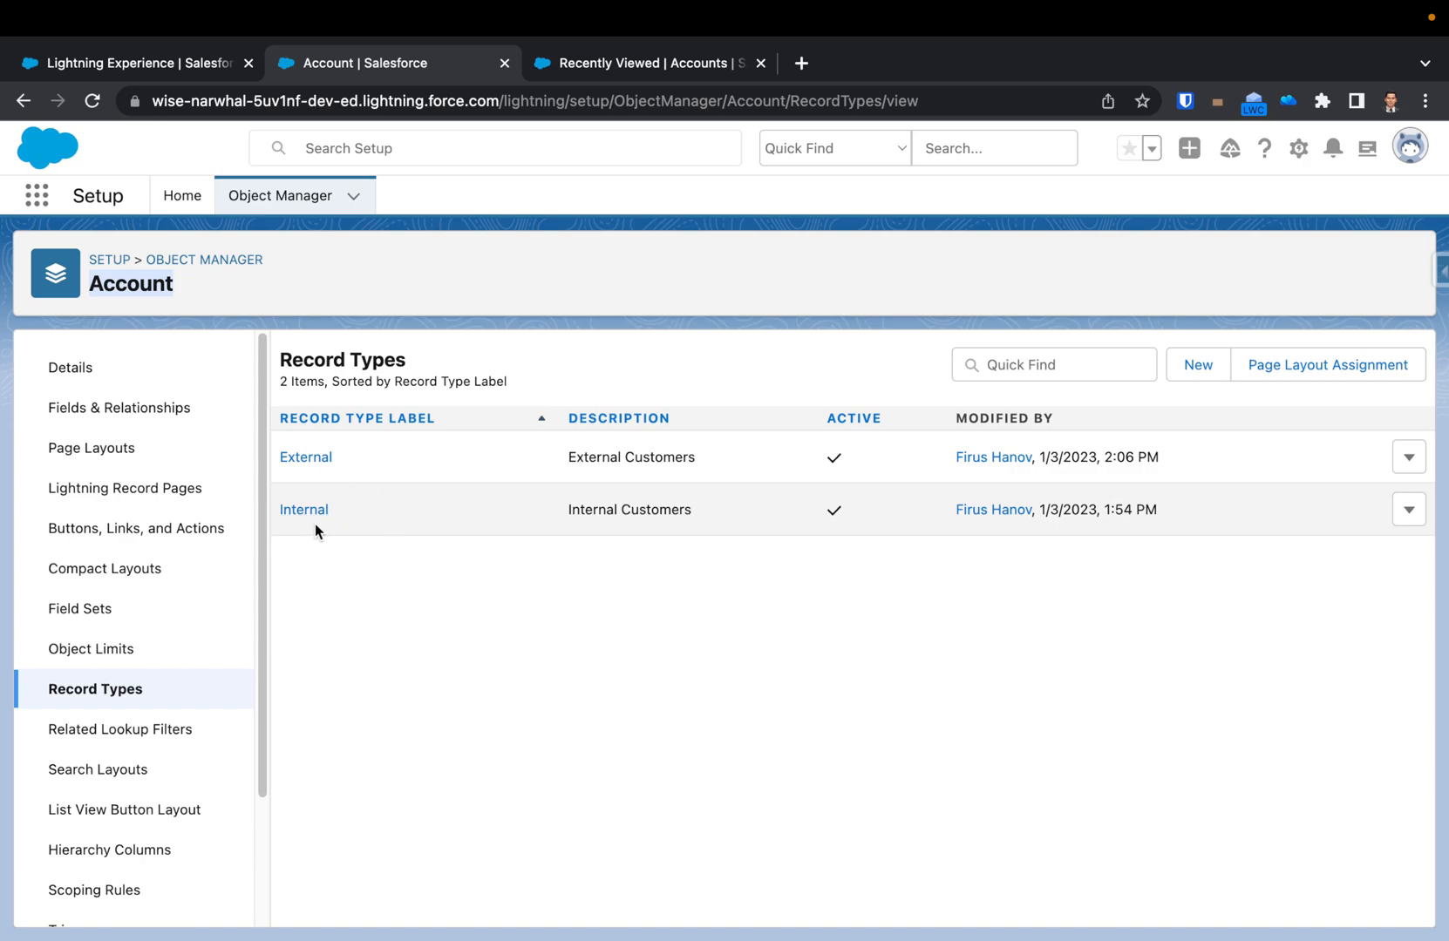
mouse_move(889, 532)
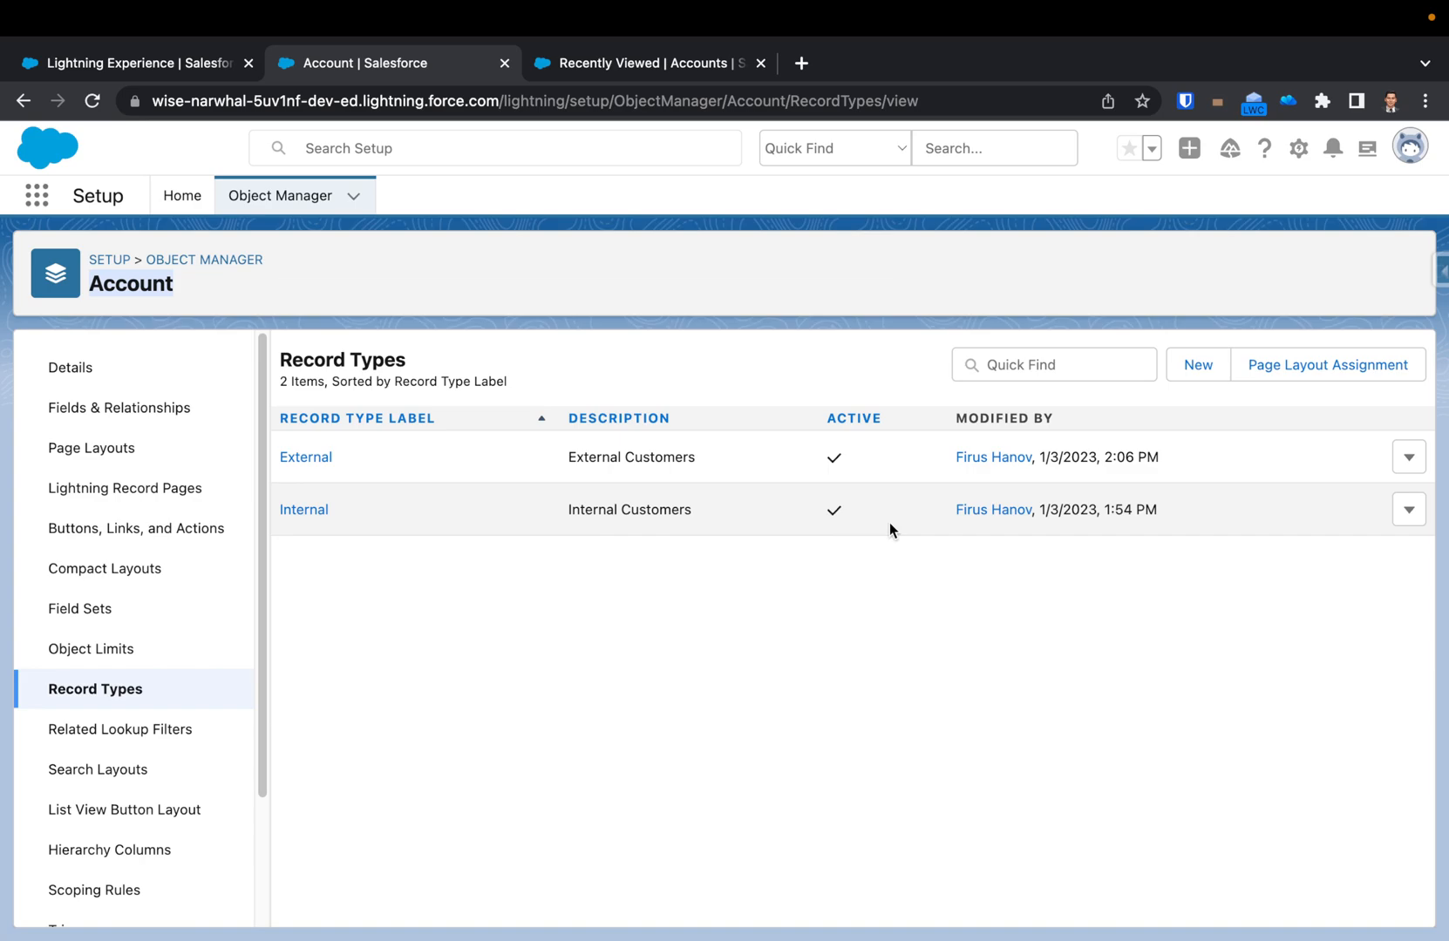
mouse_move(447, 531)
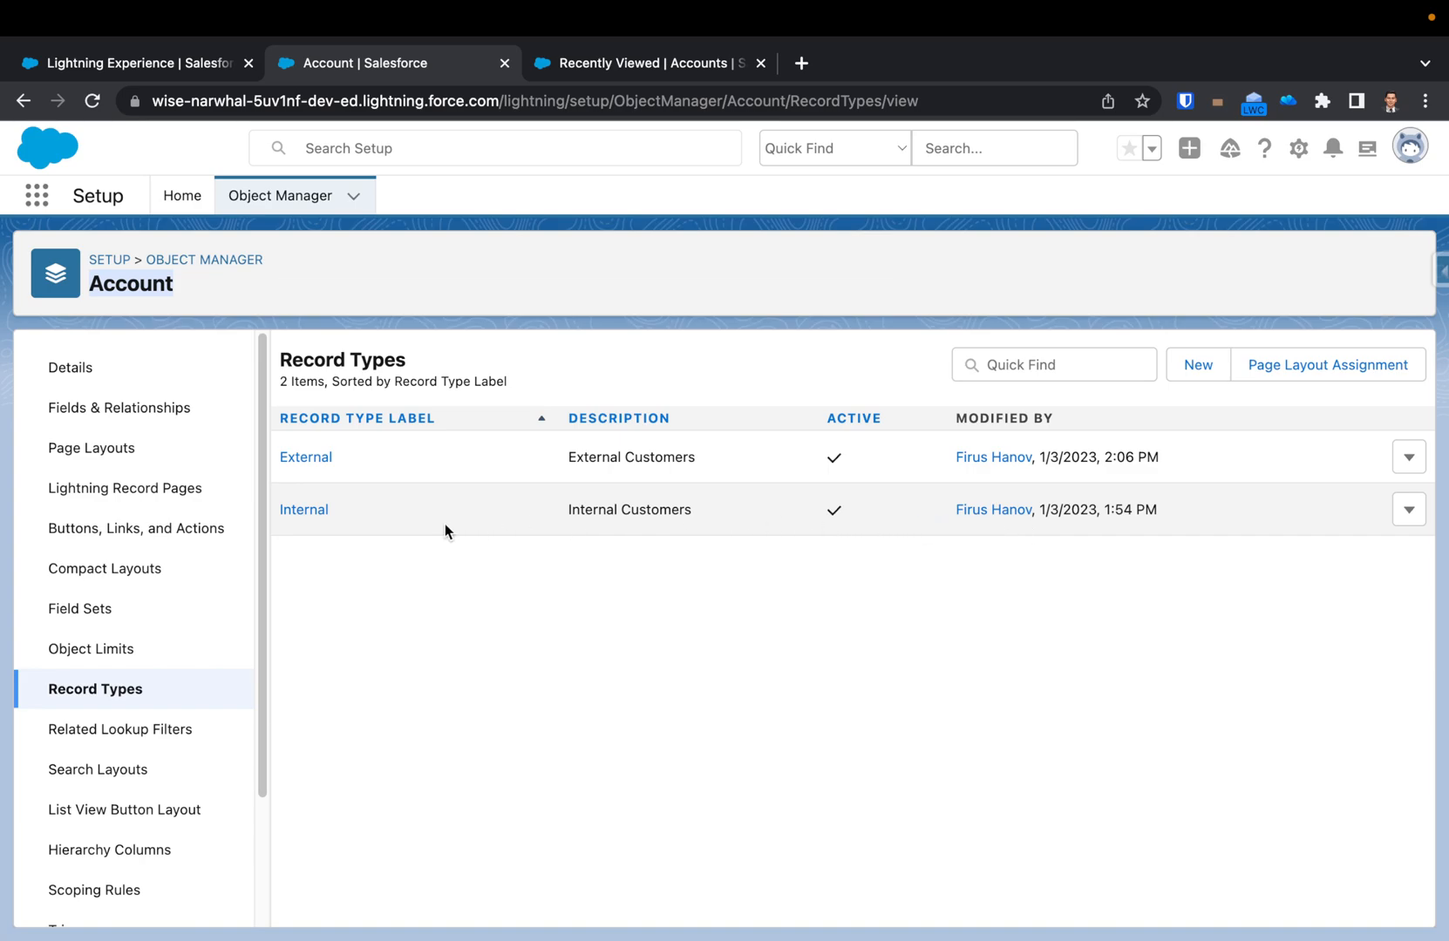
mouse_move(638, 503)
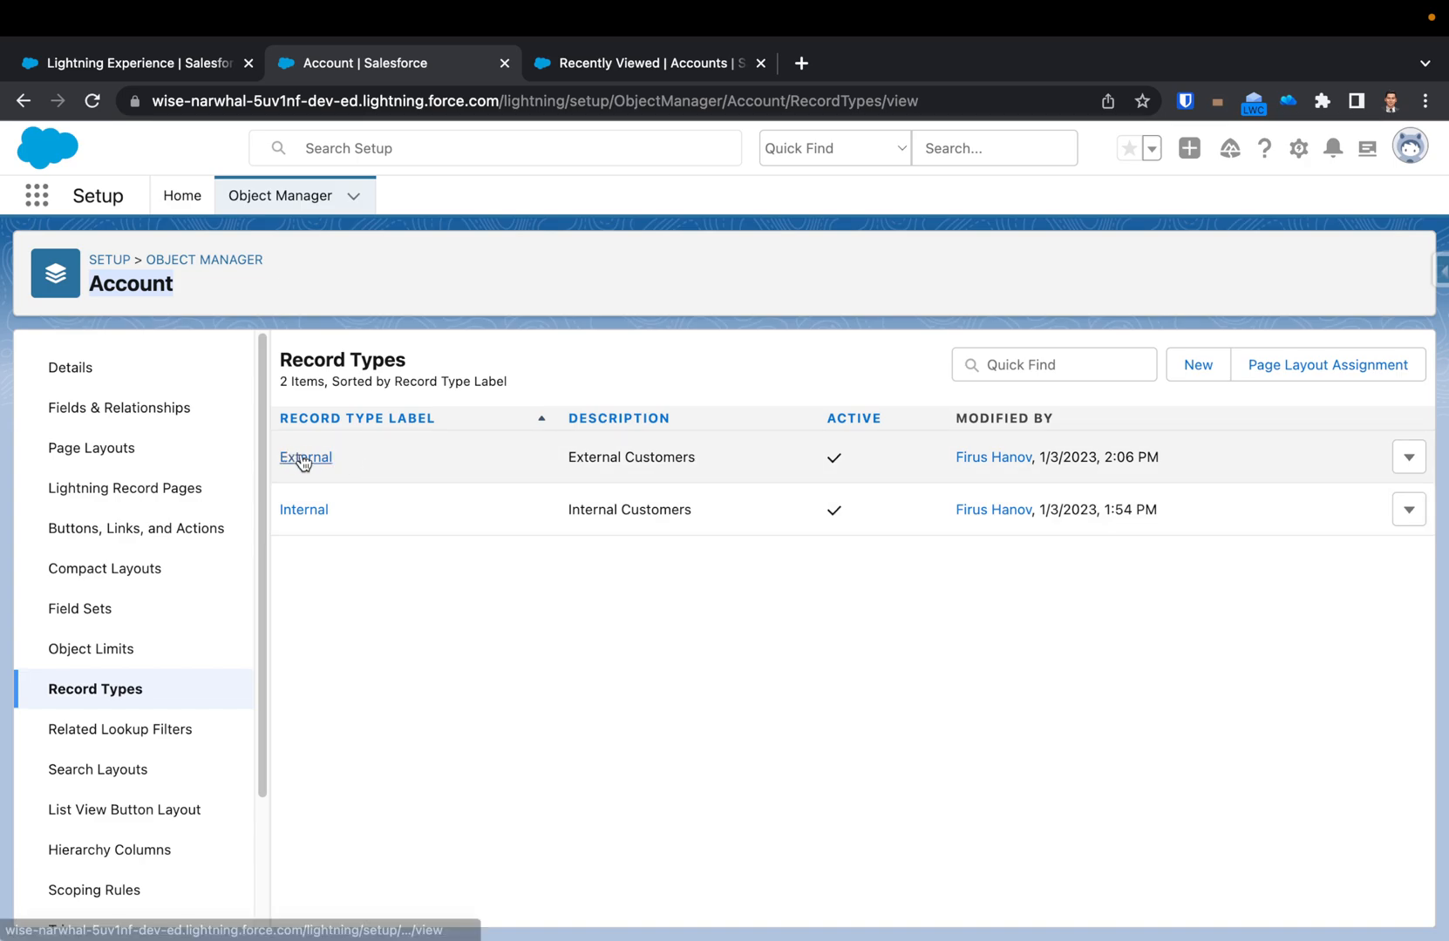
mouse_move(628, 450)
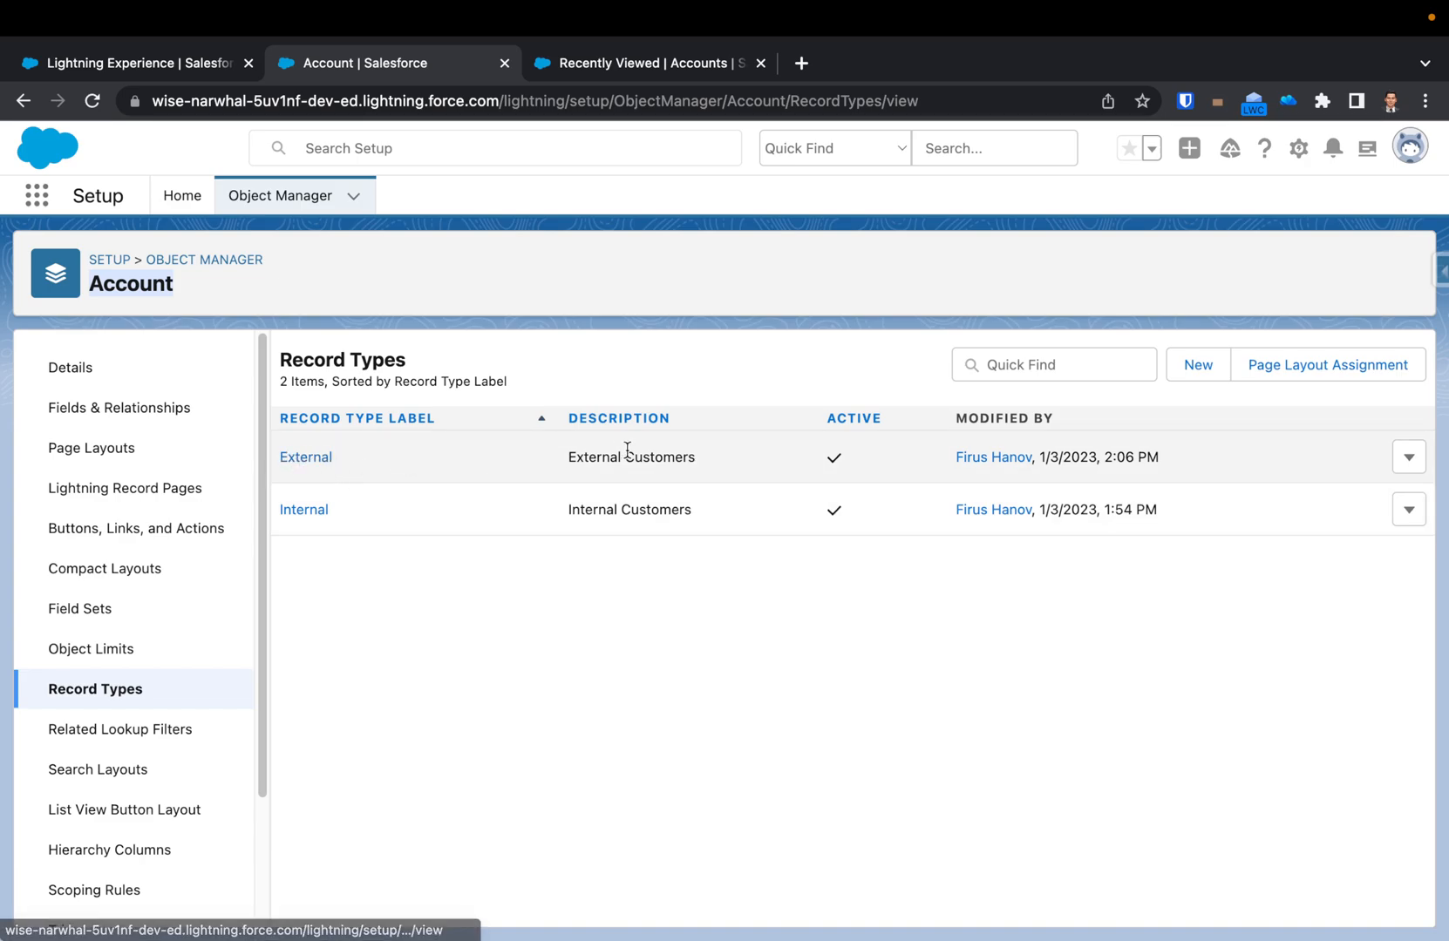
left_click(1409, 457)
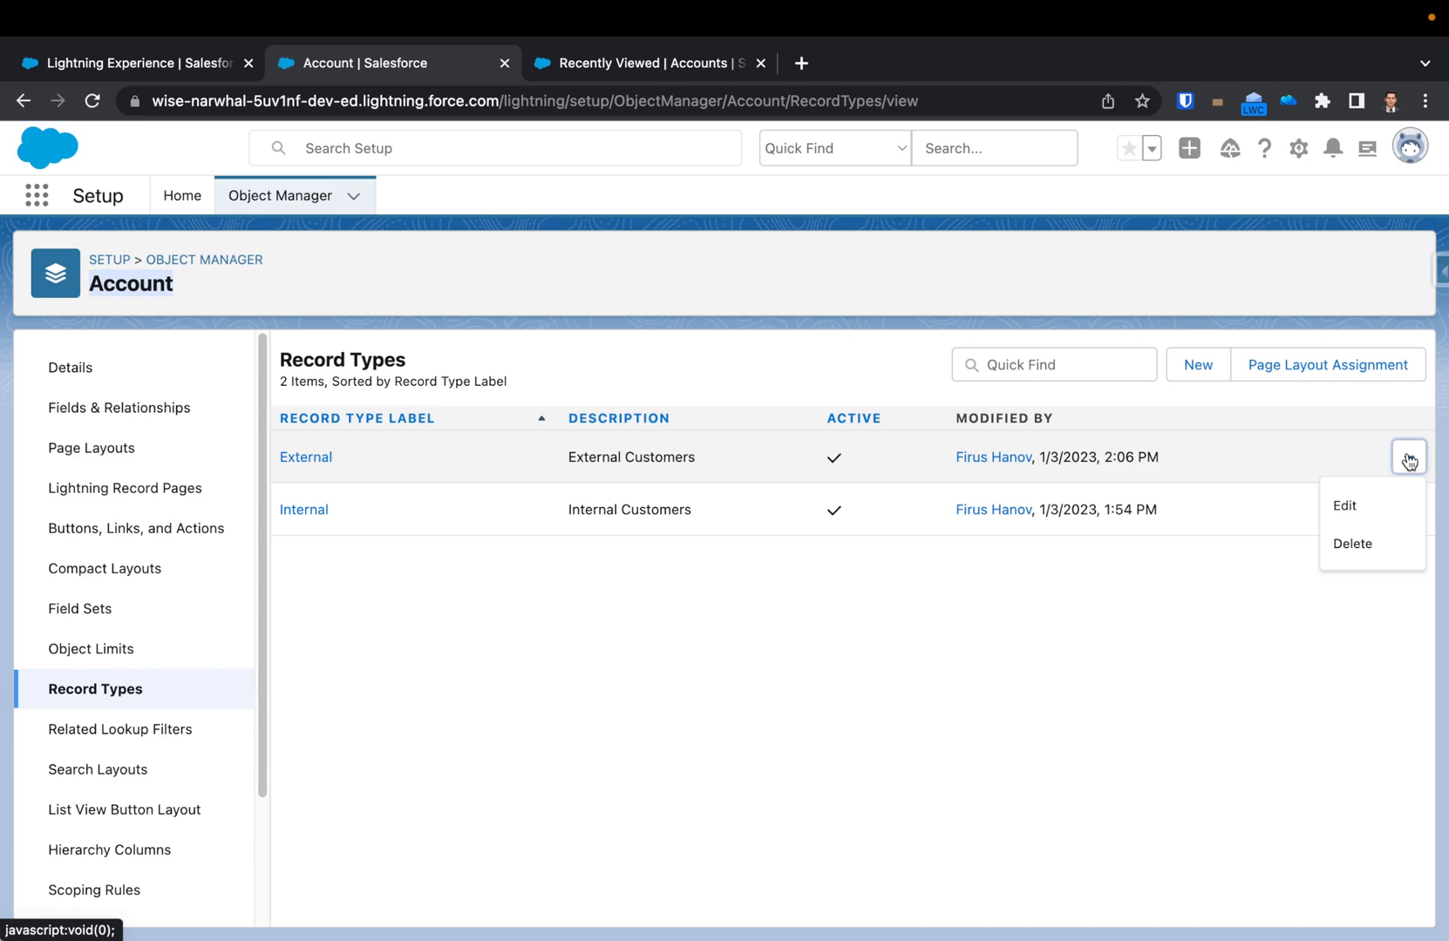
mouse_move(1357, 554)
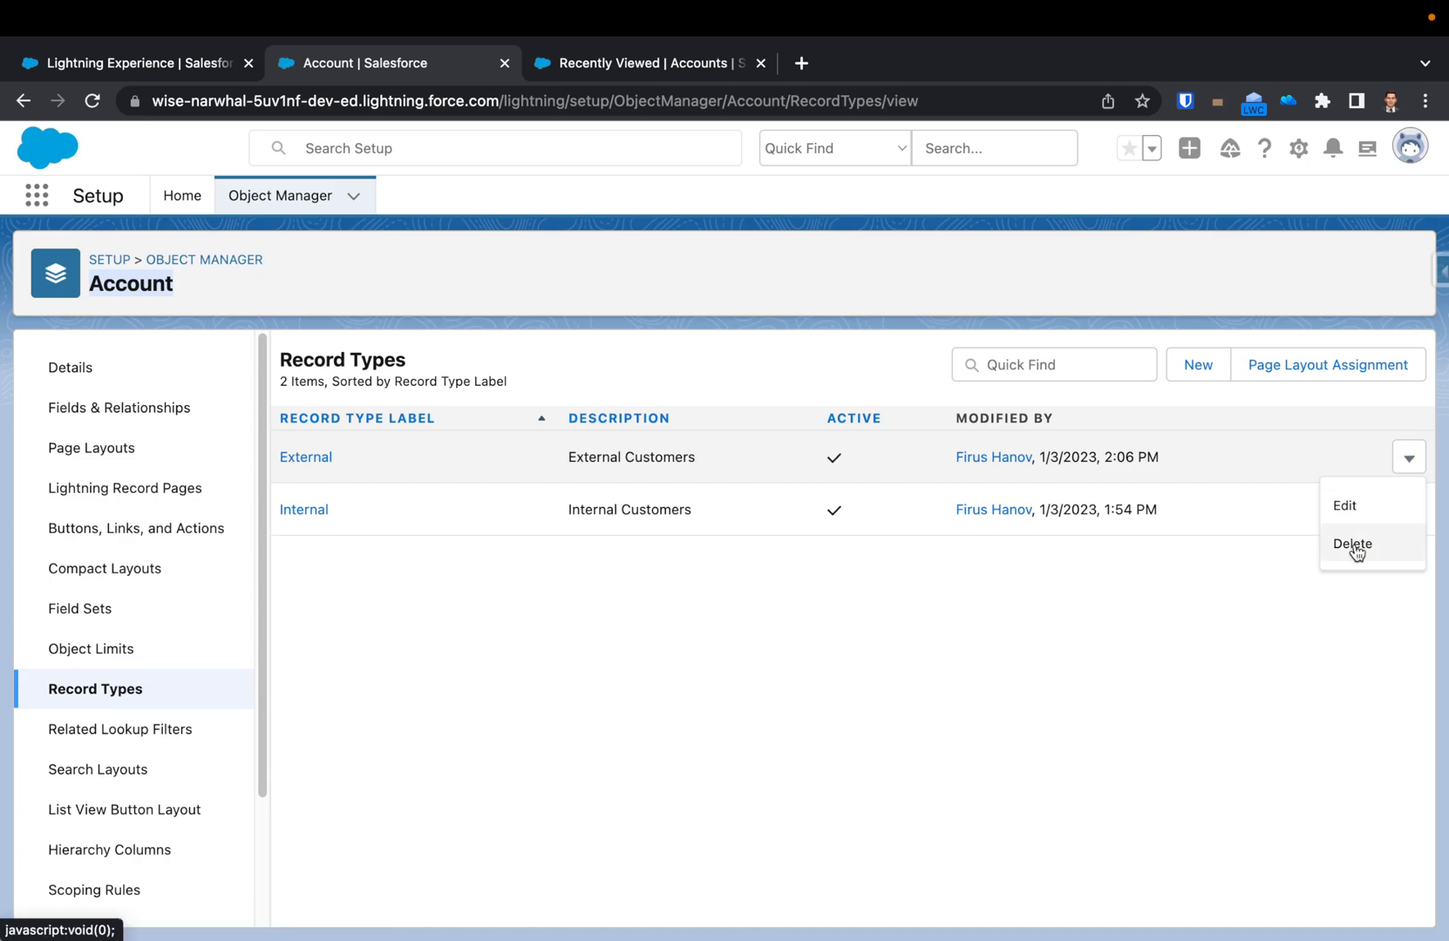
left_click(1353, 544)
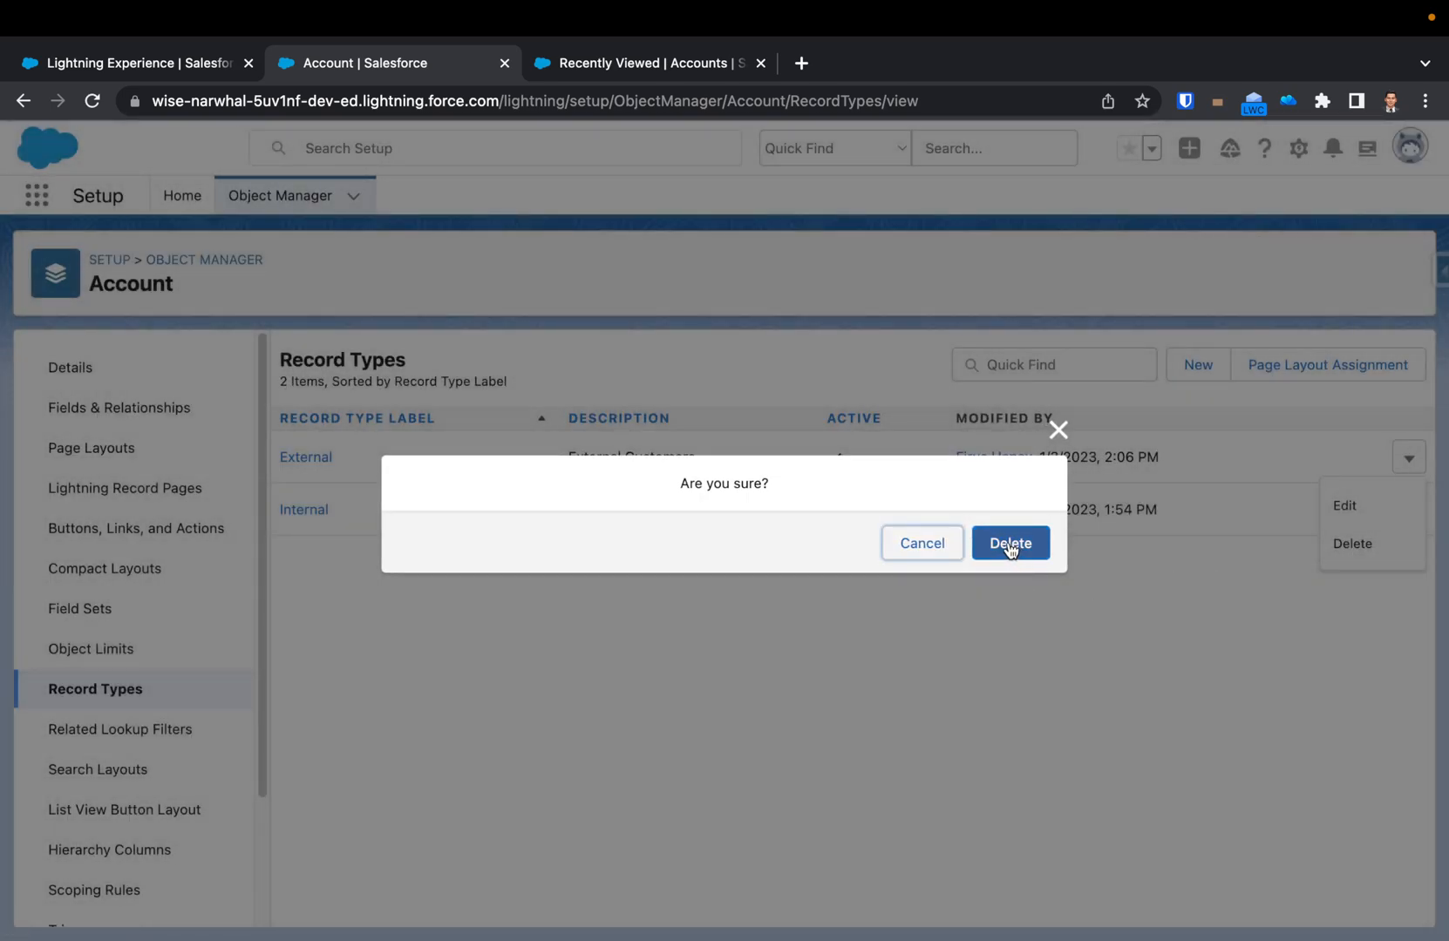
left_click(1010, 543)
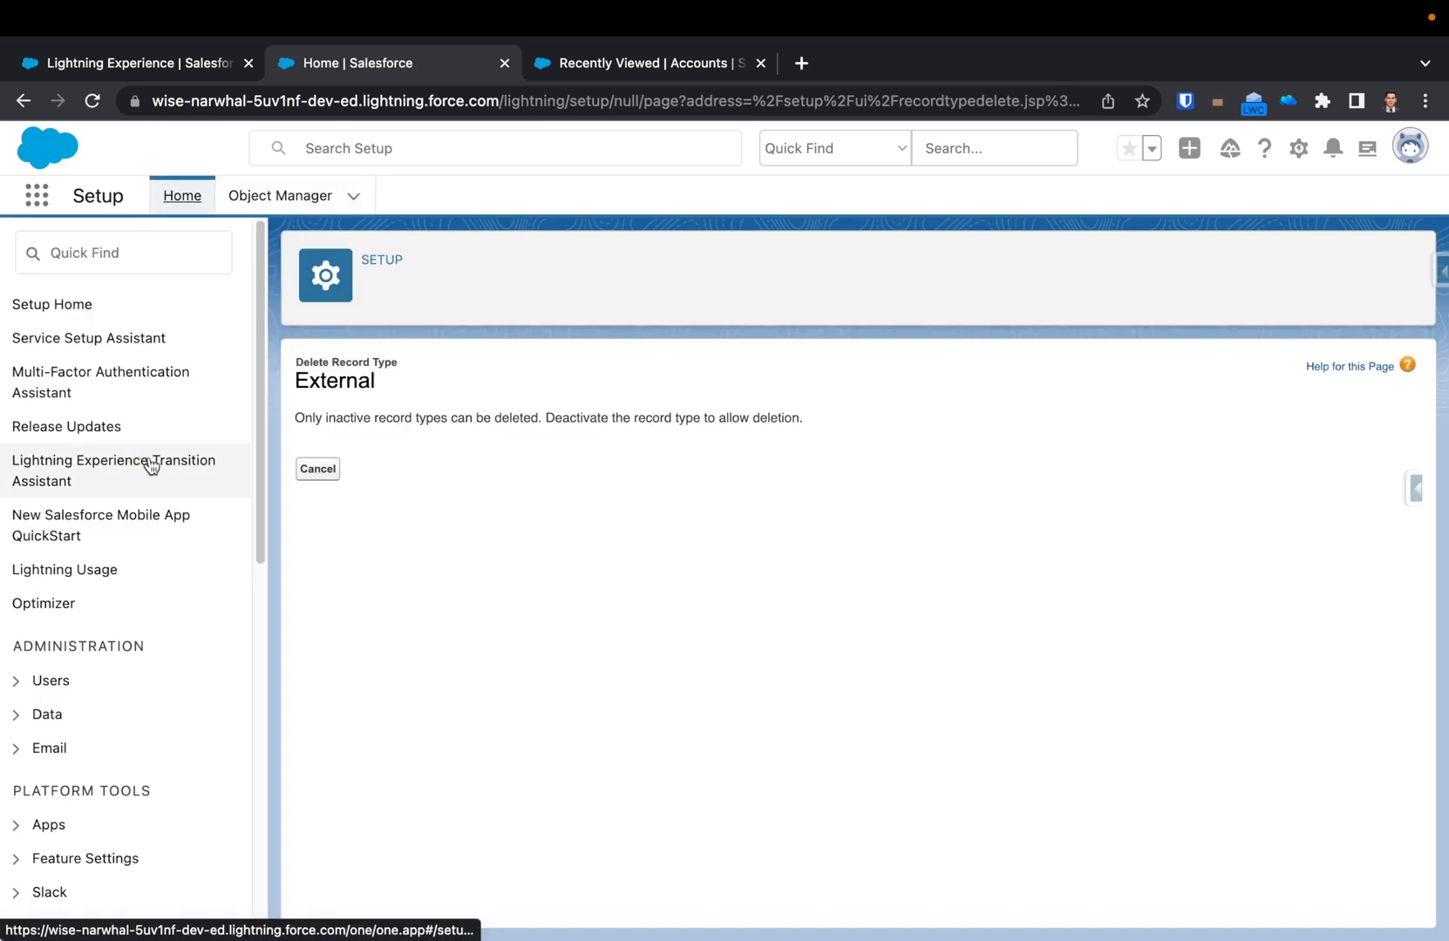
mouse_move(305, 436)
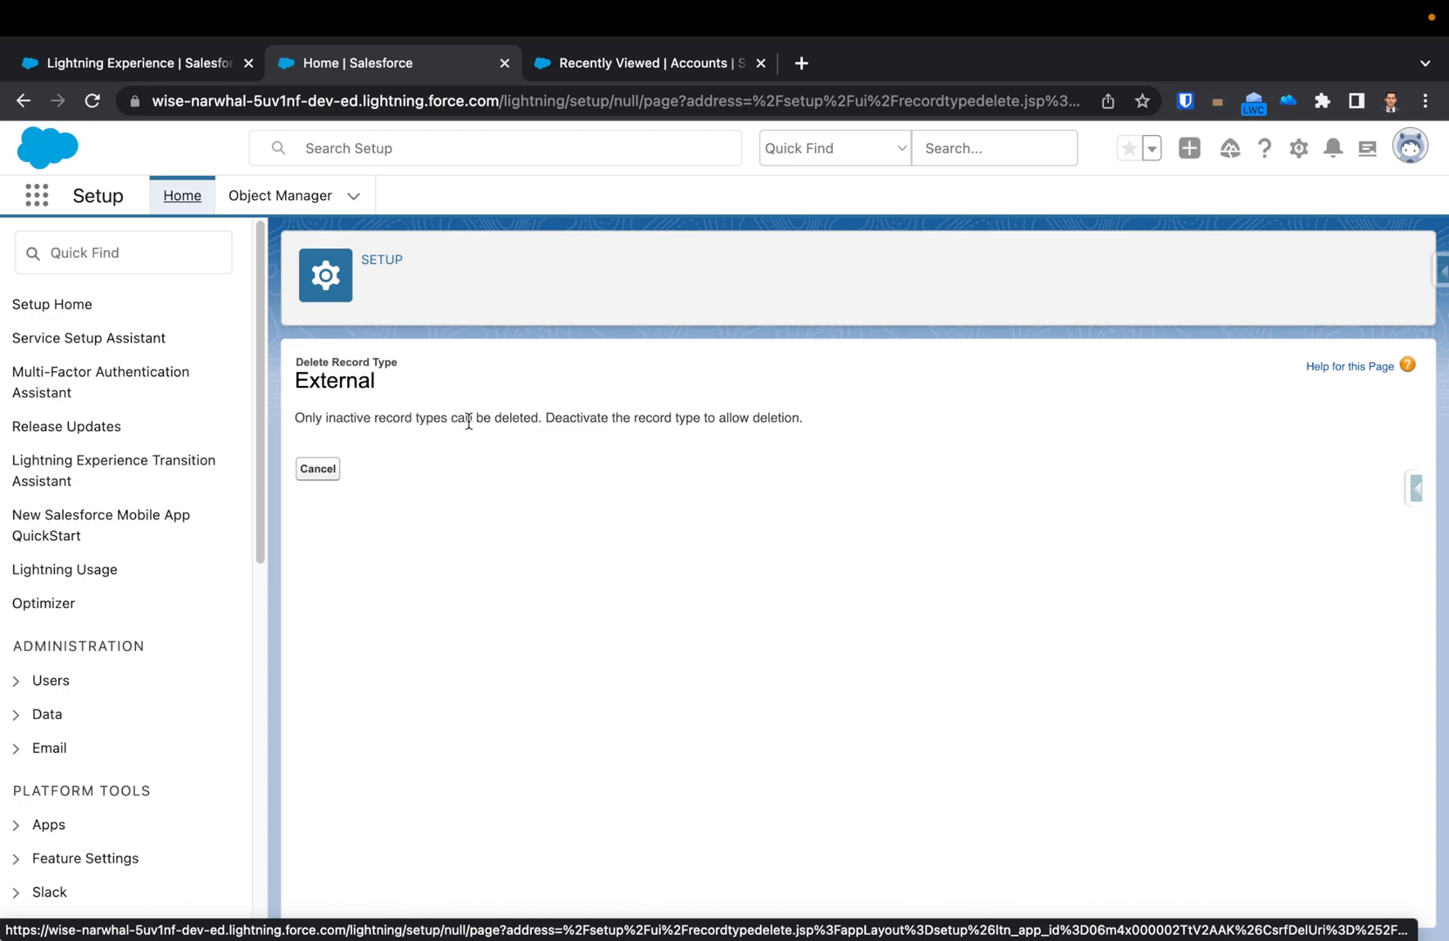
mouse_move(699, 465)
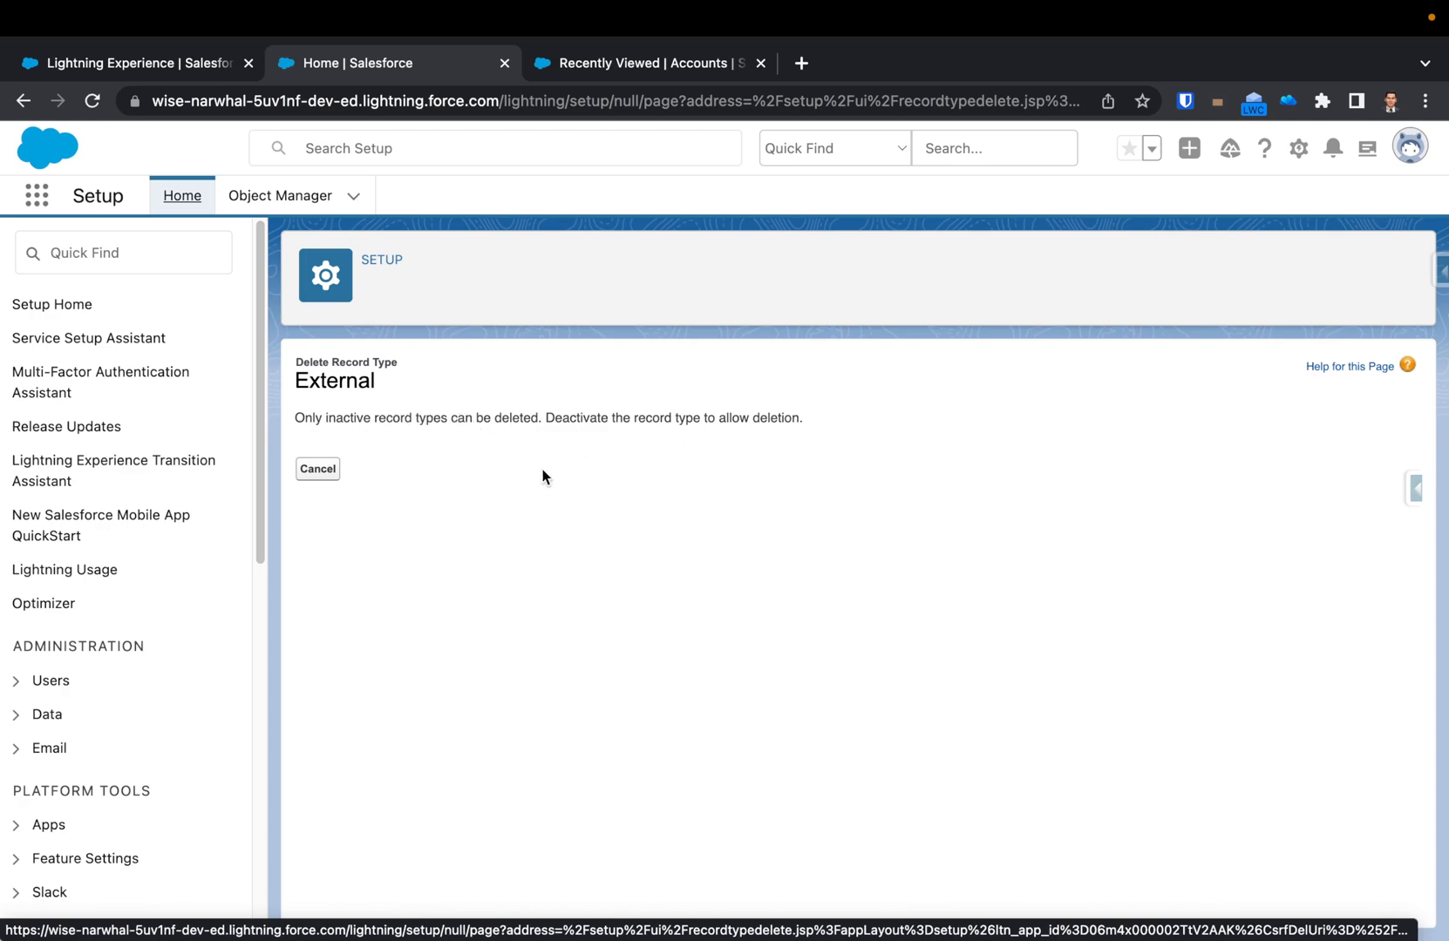
left_click(317, 469)
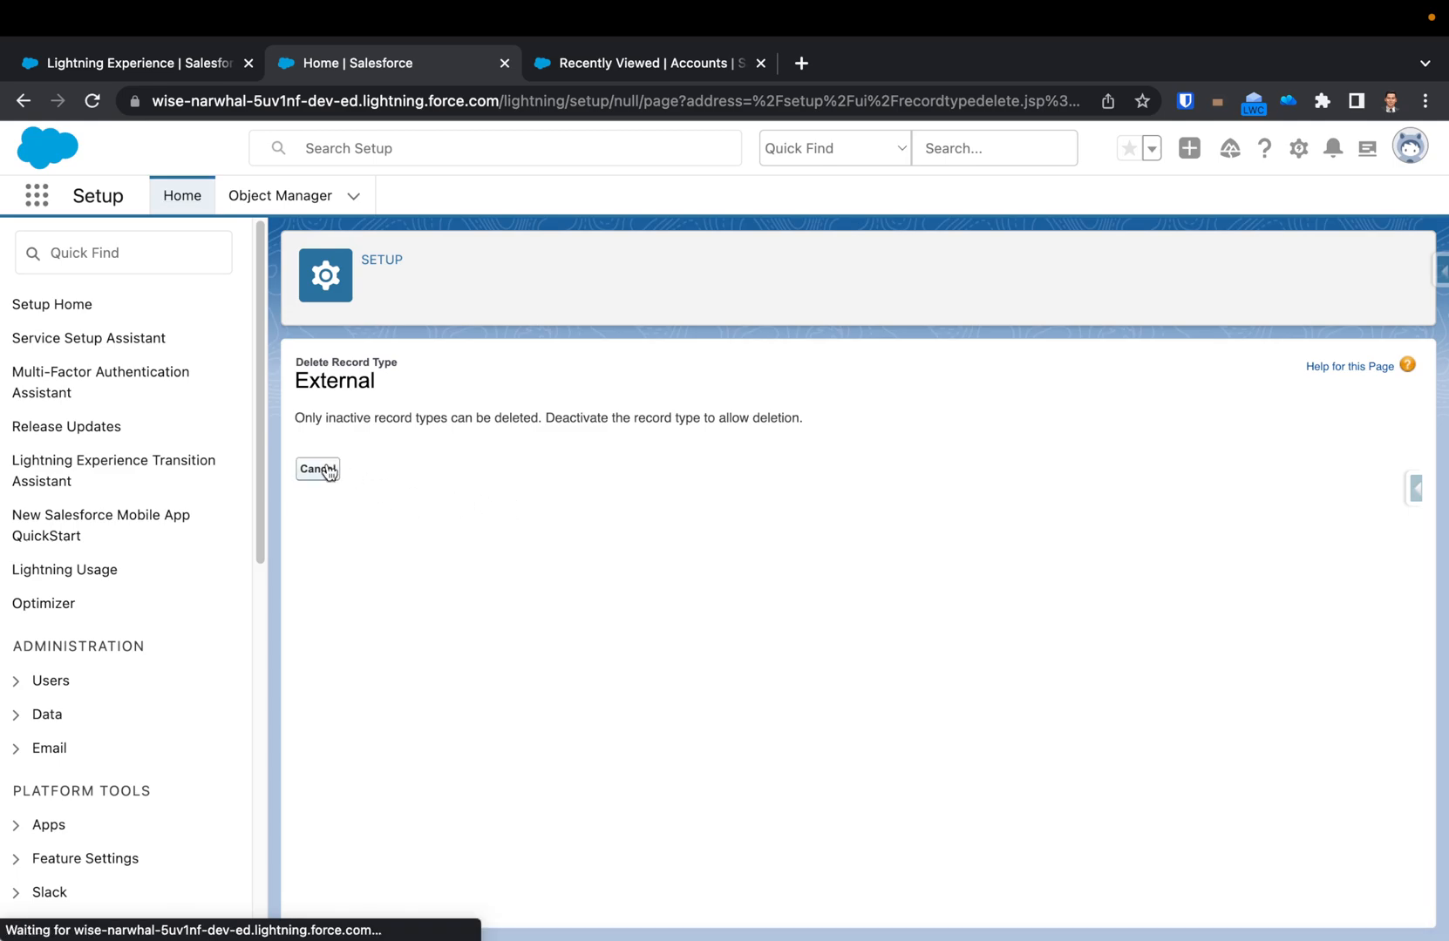
left_click(317, 470)
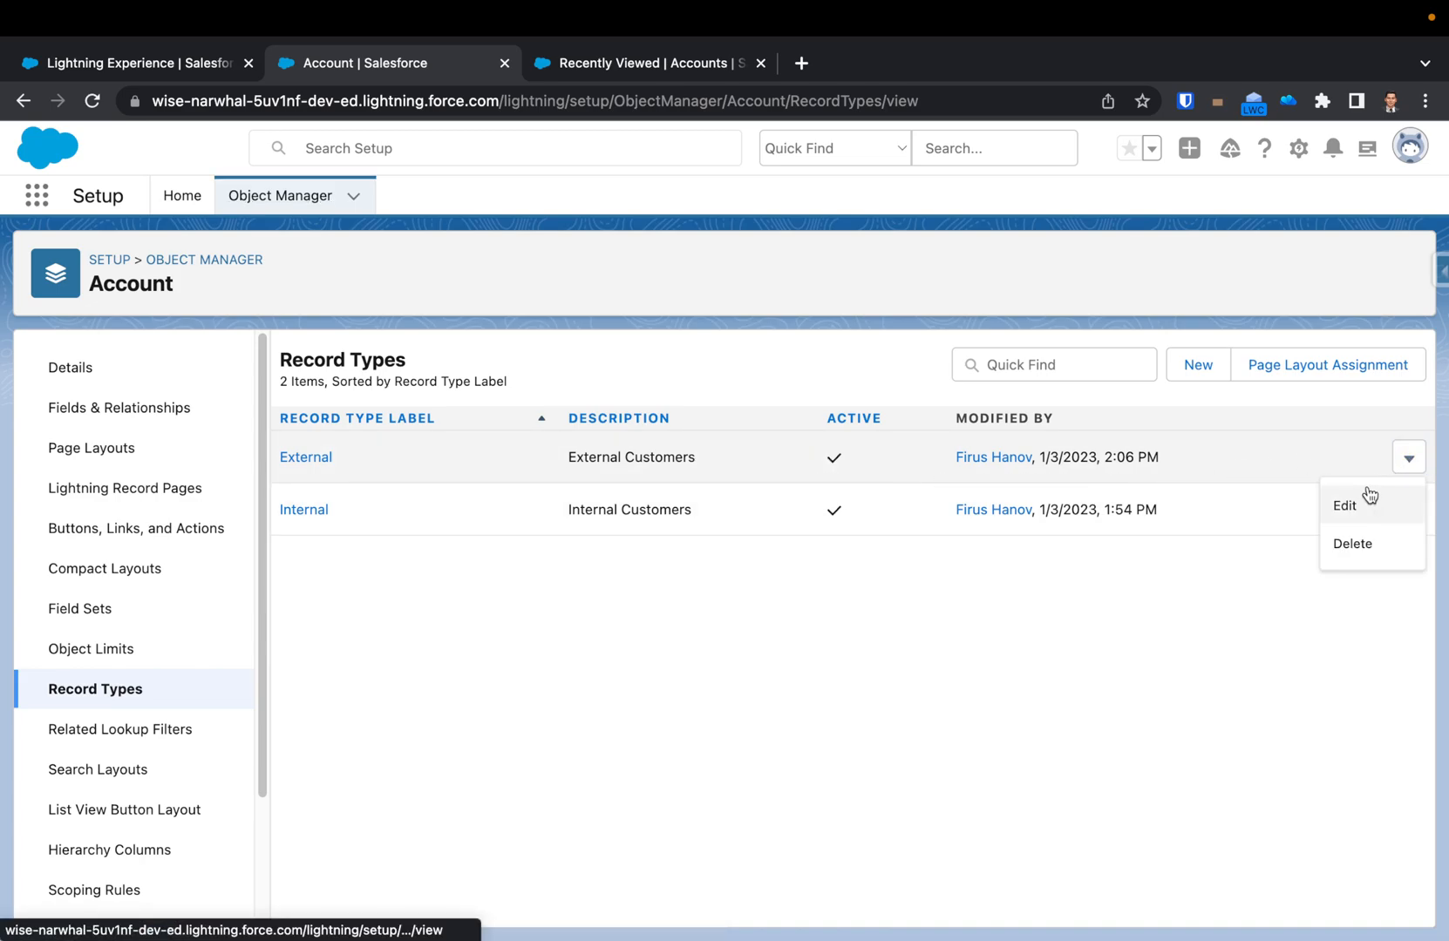
Uncheck Active on the External record type and save it as inactive
left_click(1343, 505)
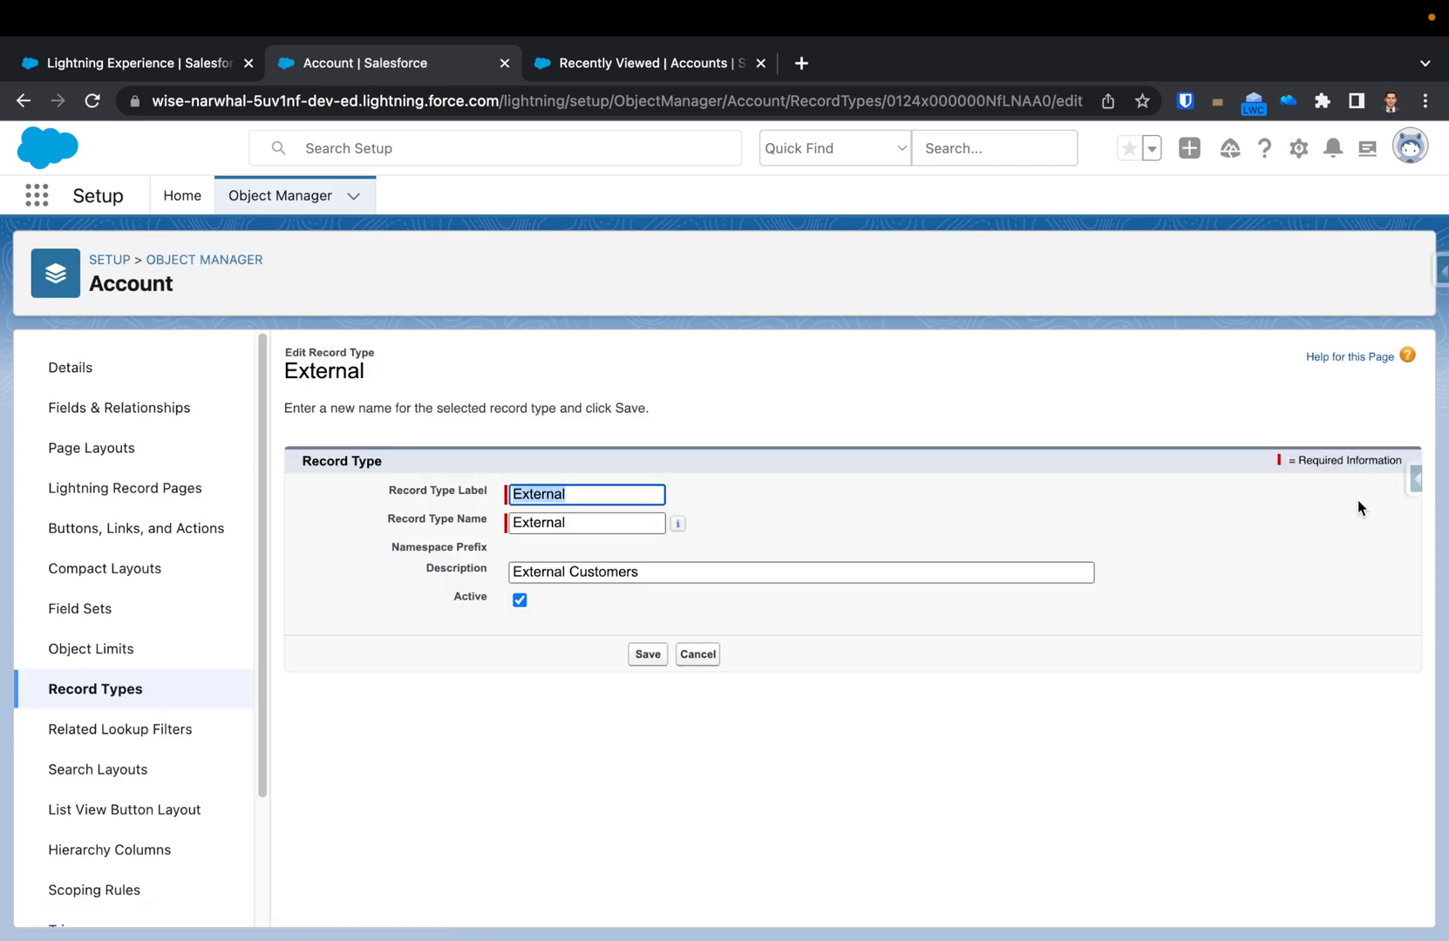
left_click(519, 600)
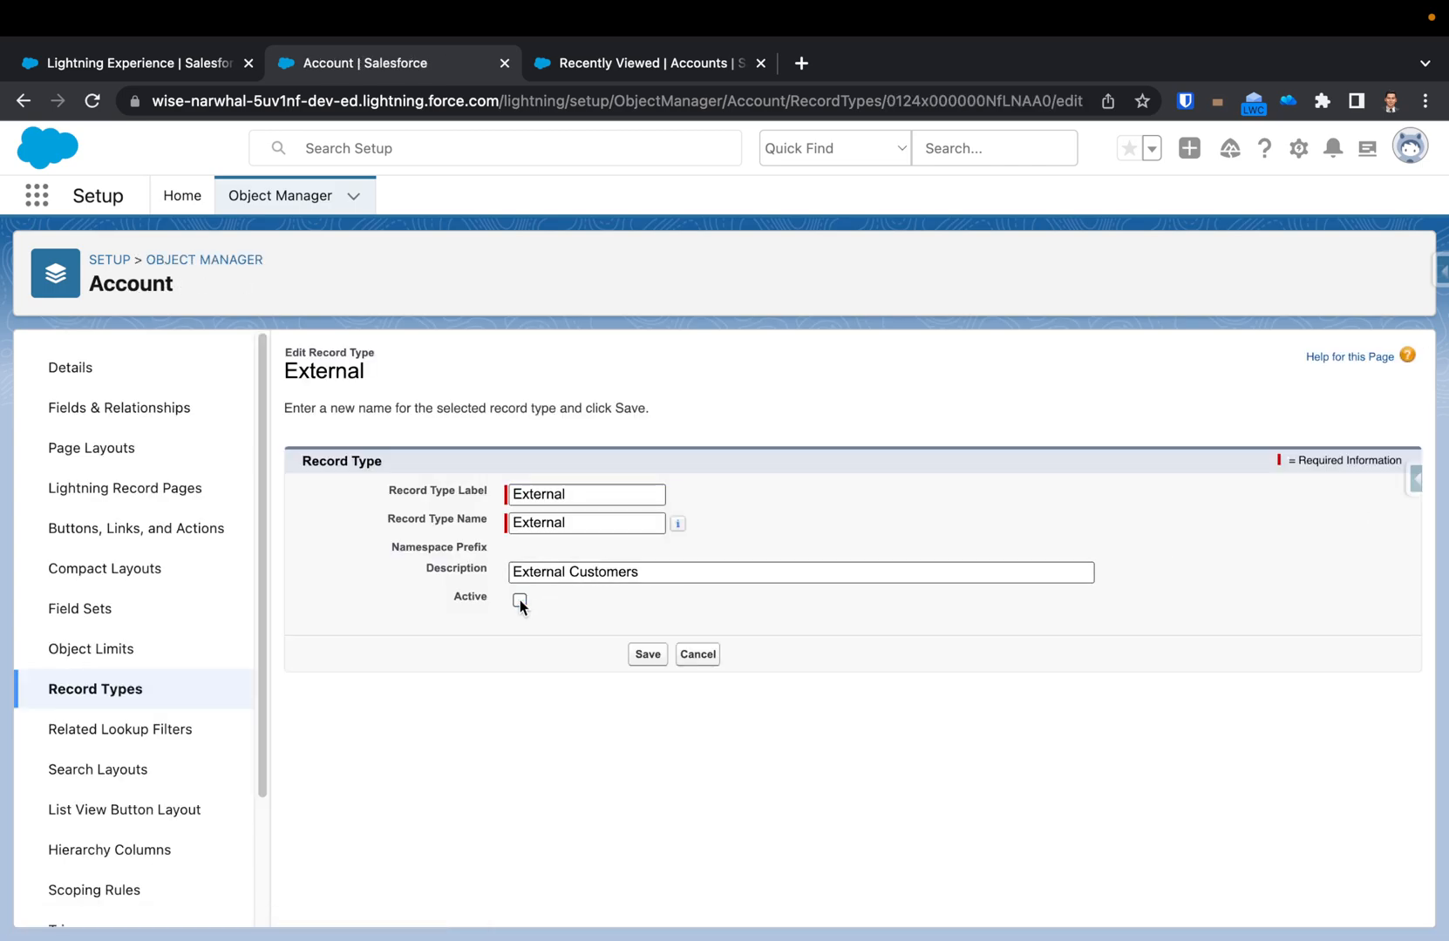
left_click(647, 654)
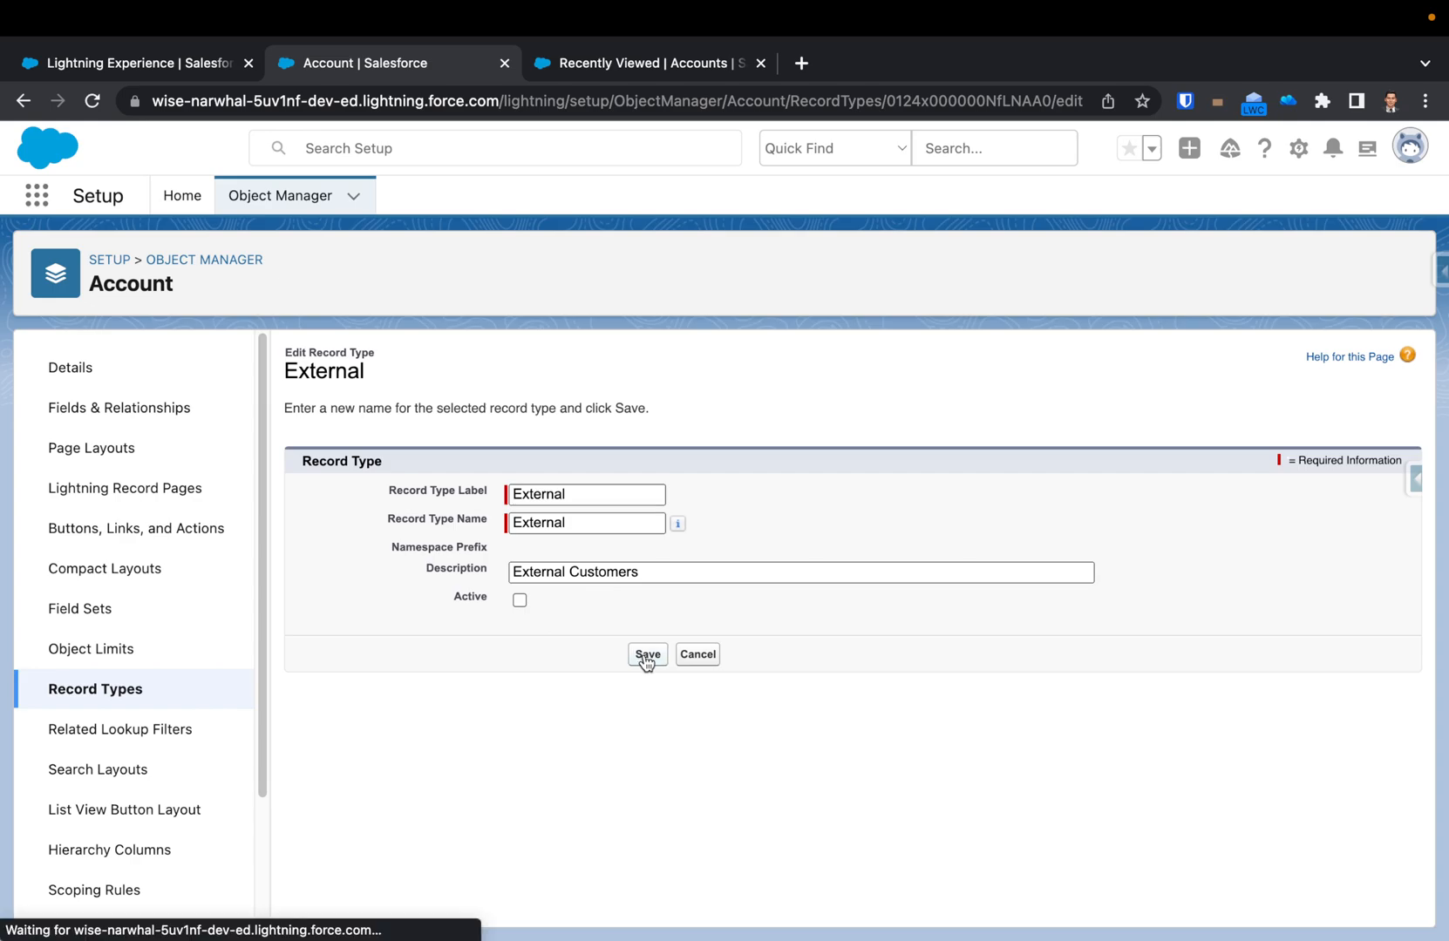
left_click(647, 655)
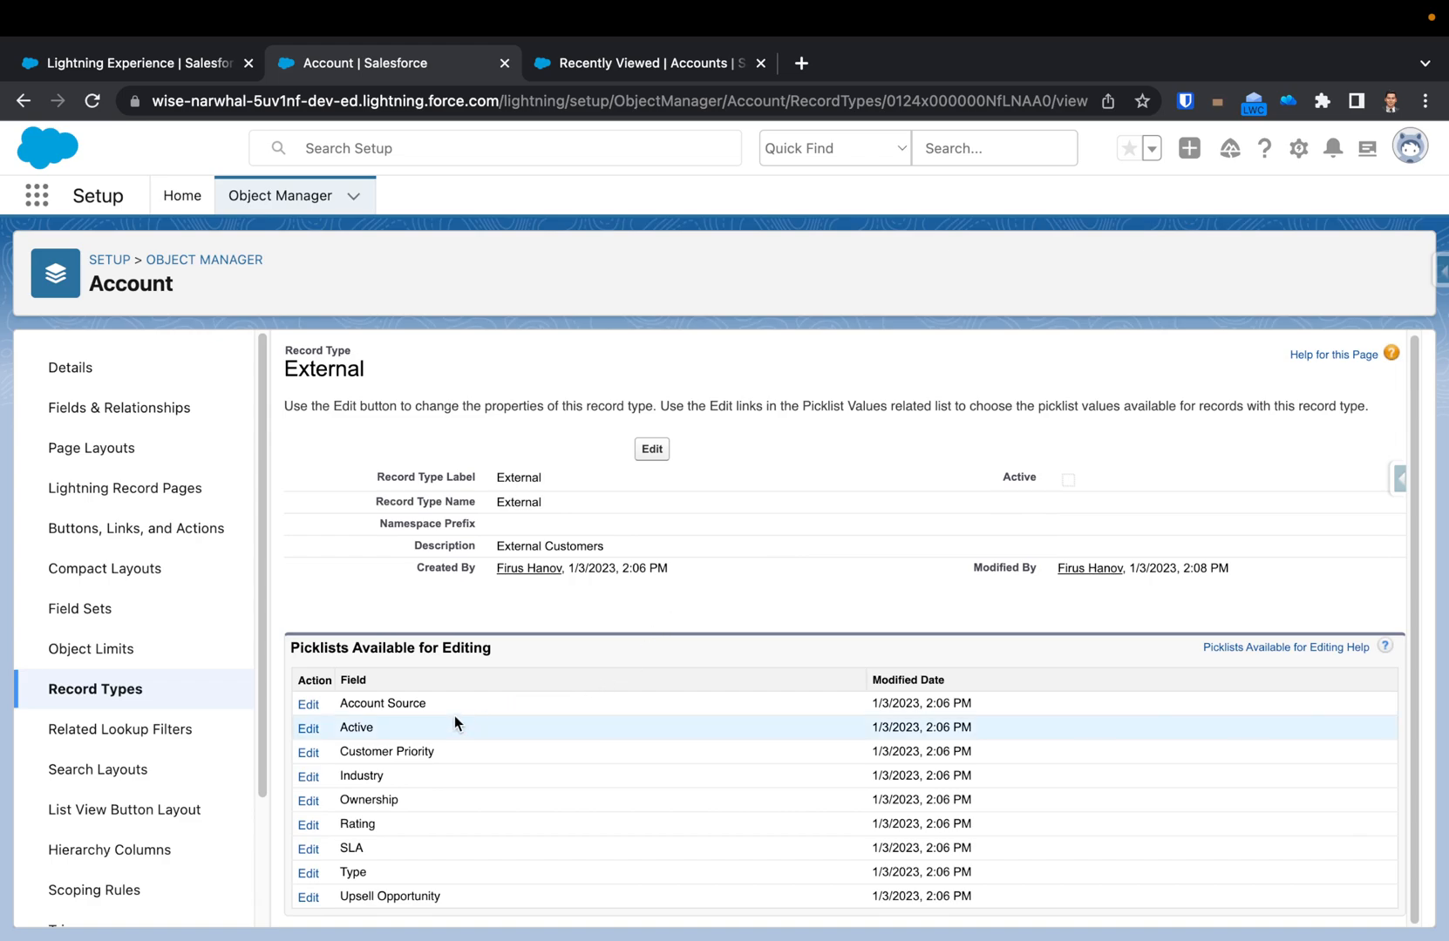
mouse_move(650, 455)
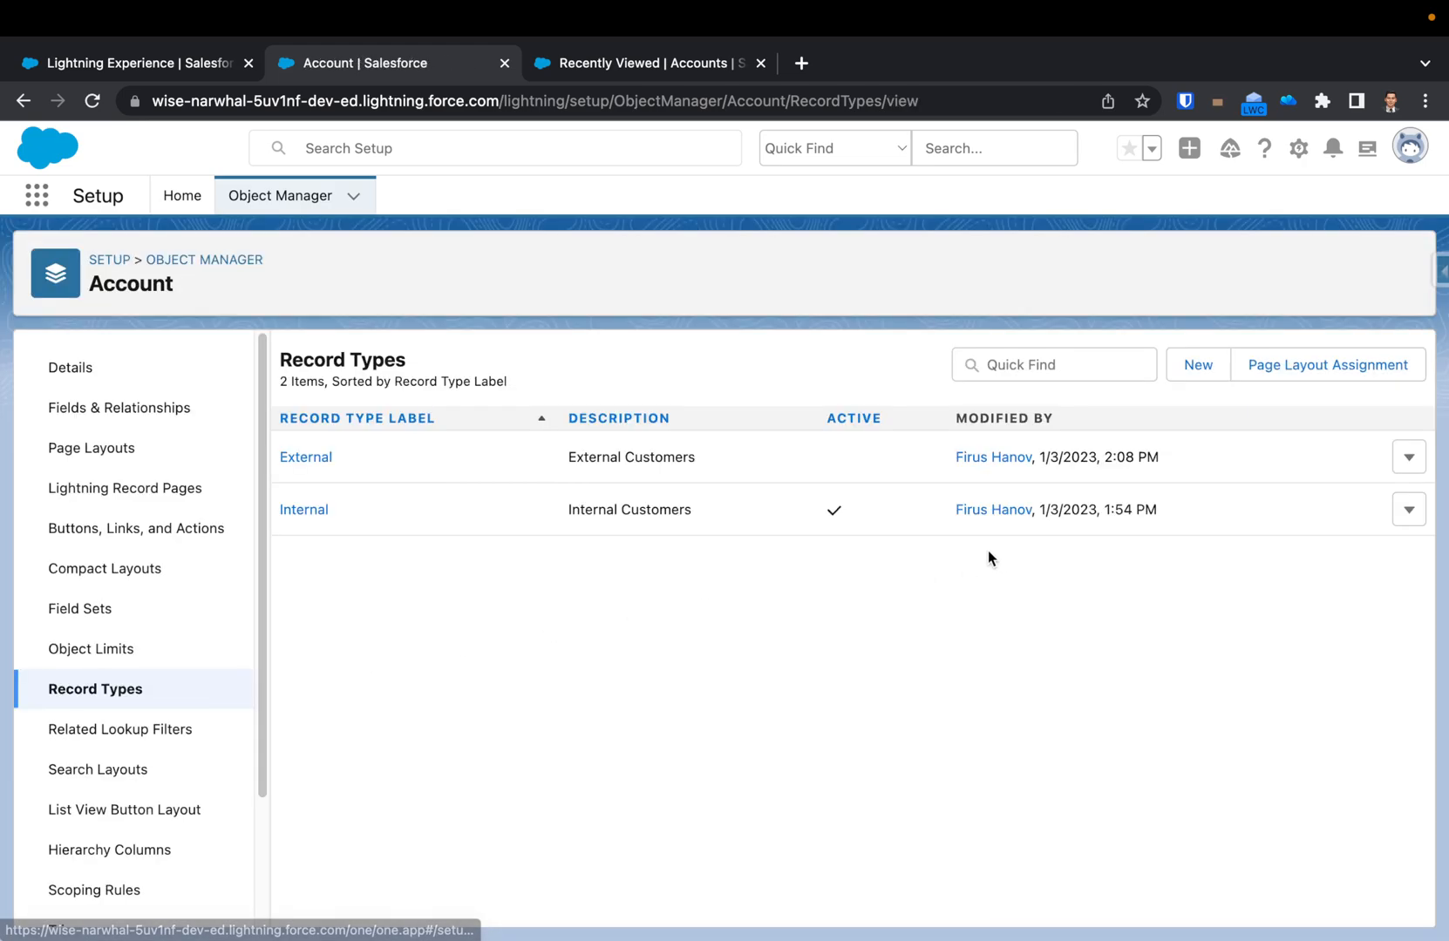
Delete External after retrying past a session error, replacing its records with Internal
left_click(1407, 456)
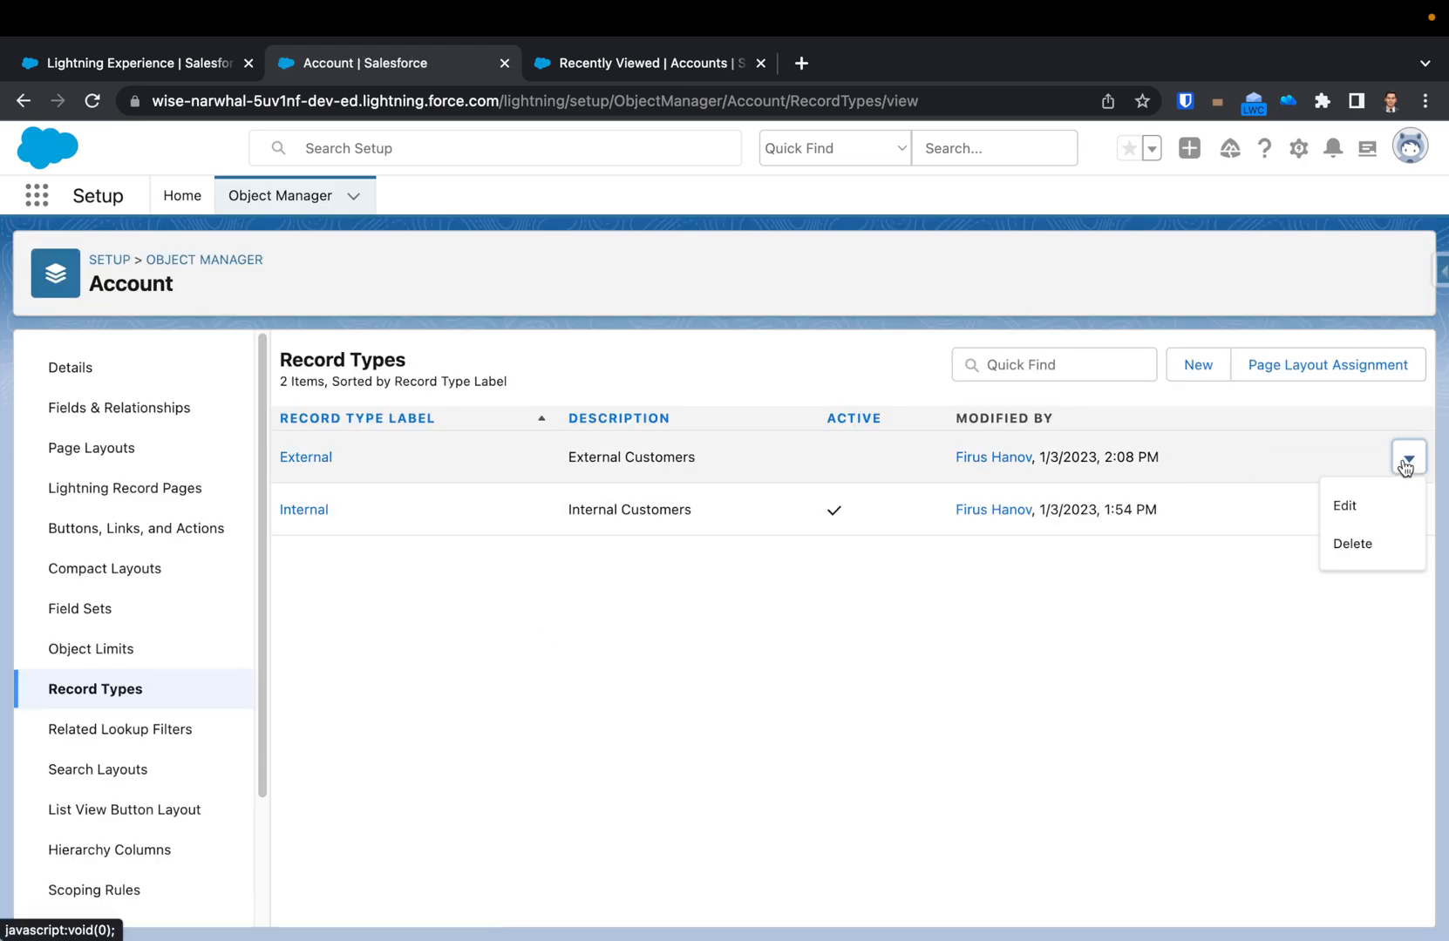
left_click(1352, 544)
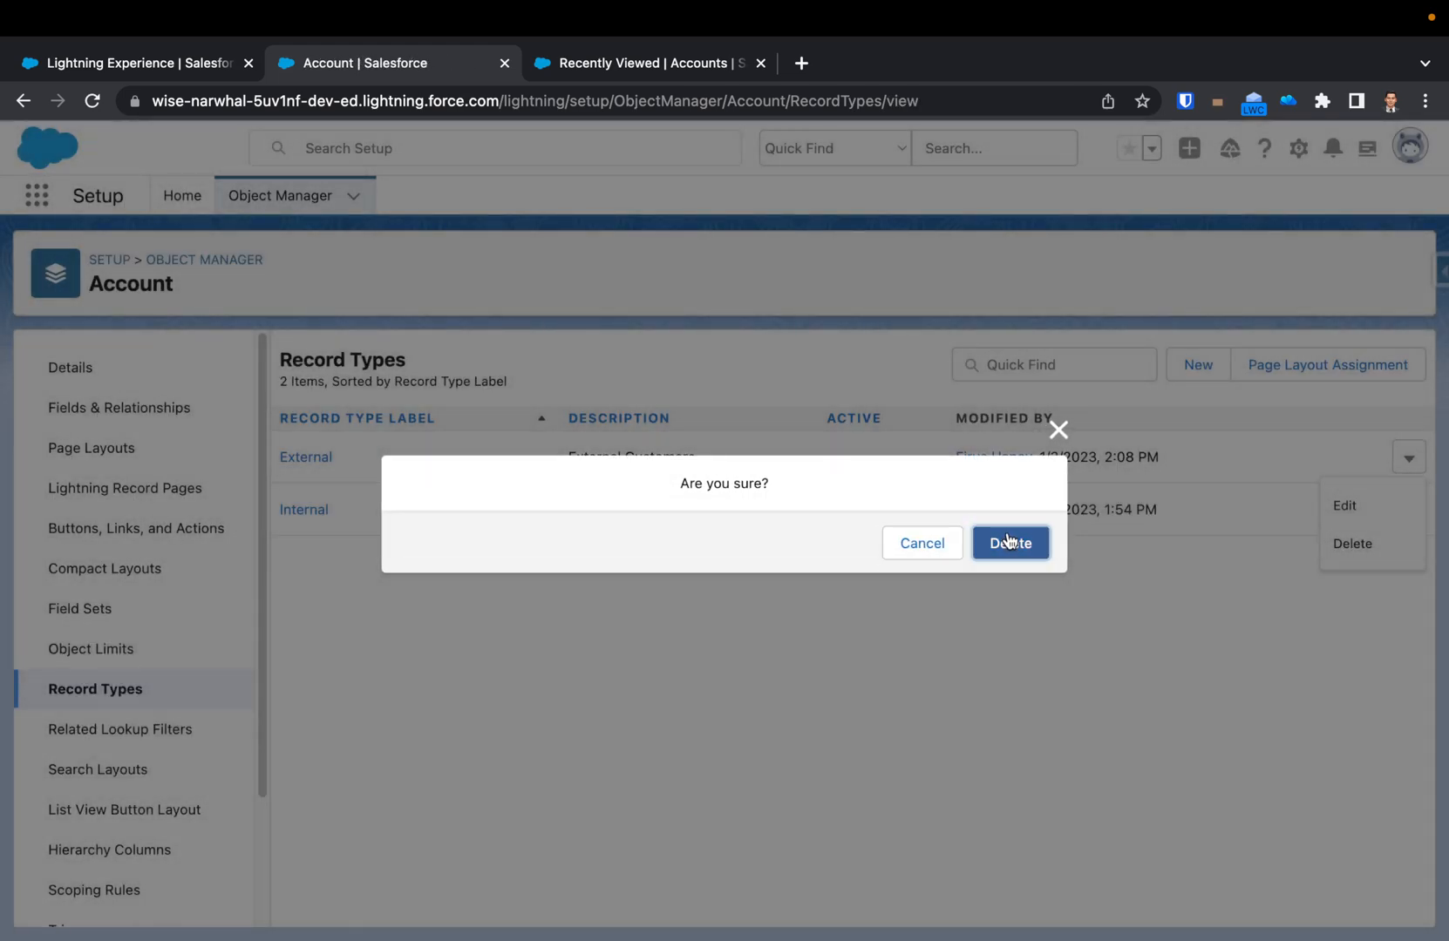
left_click(1011, 543)
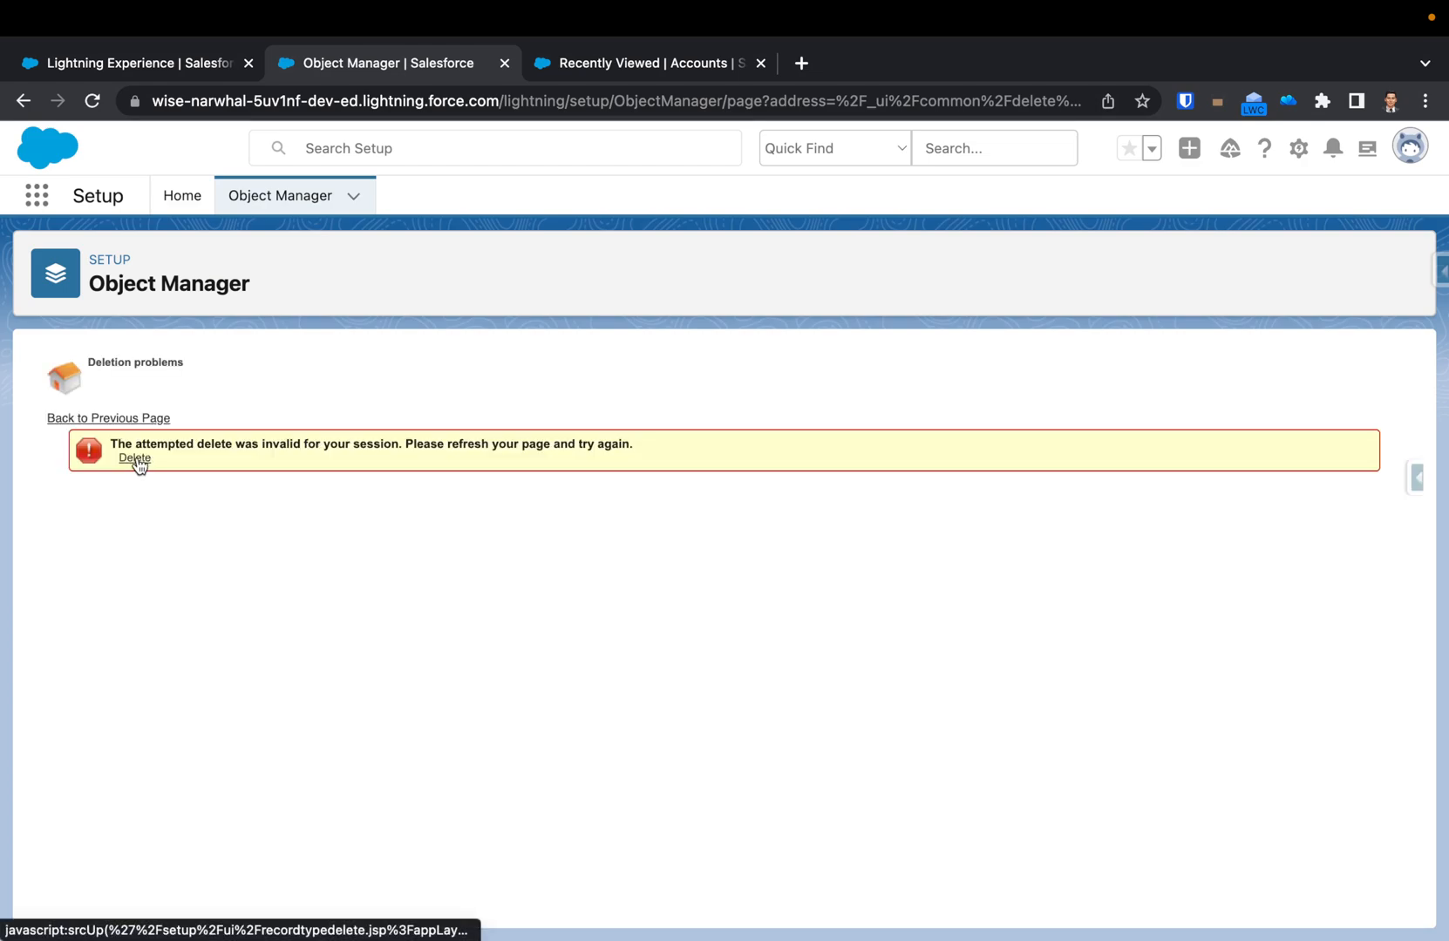
left_click(134, 458)
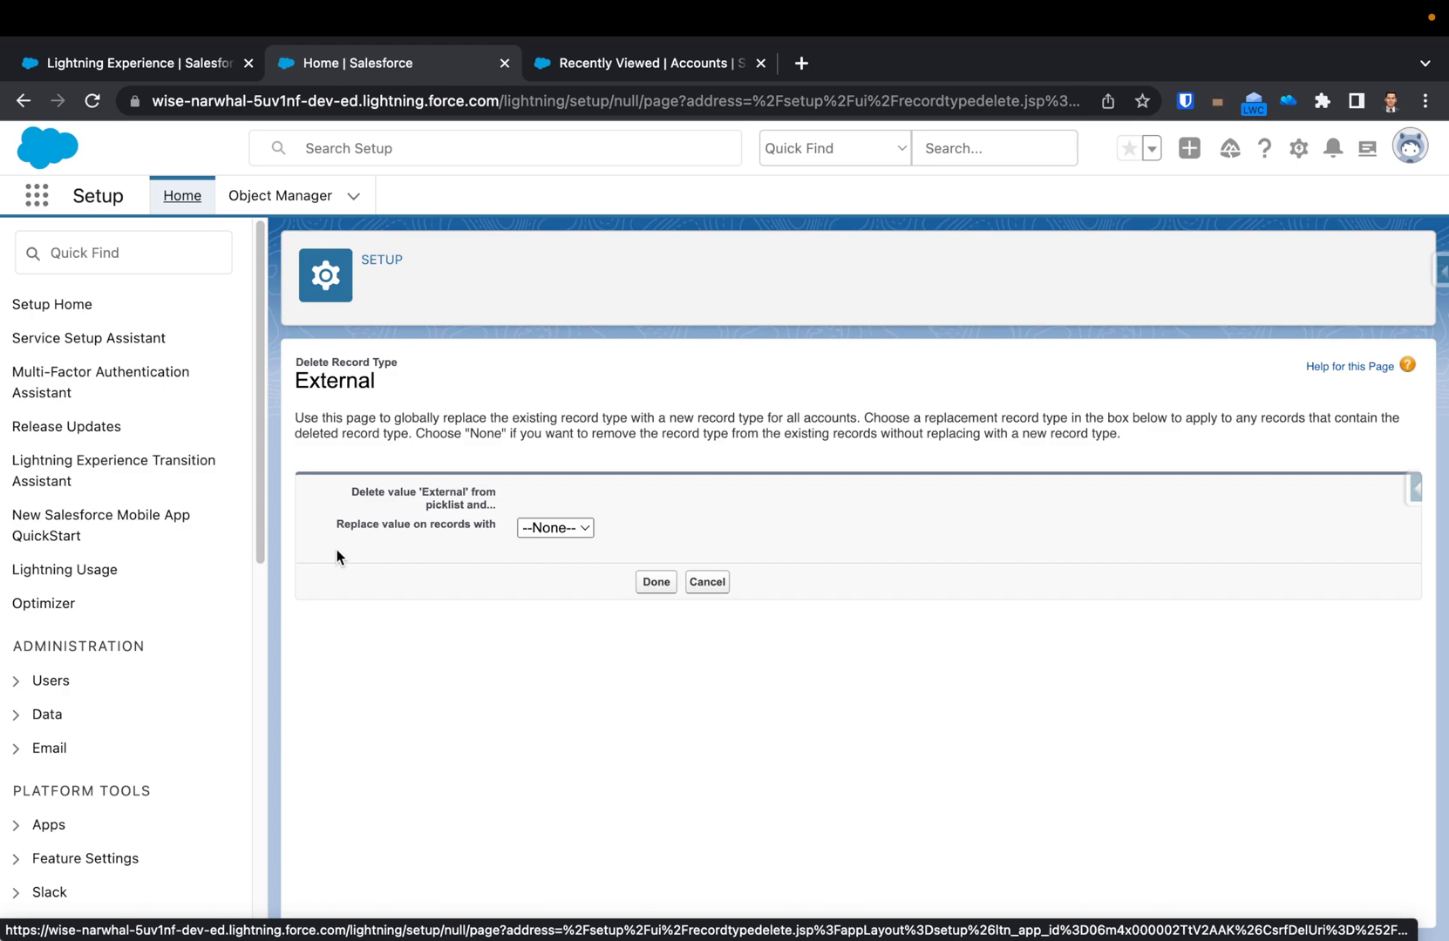
mouse_move(456, 538)
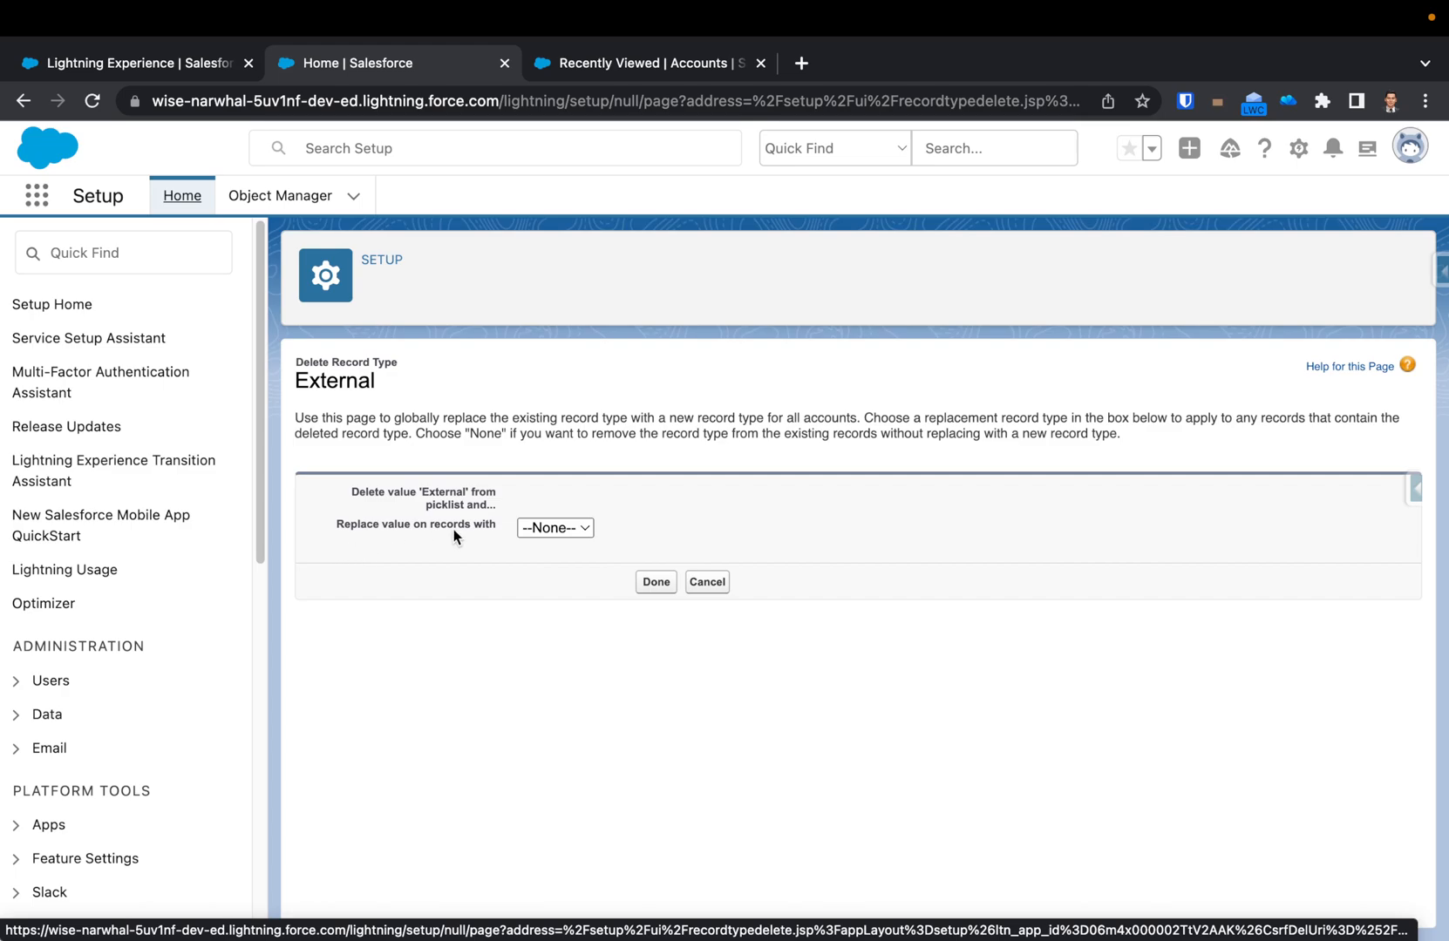
mouse_move(453, 516)
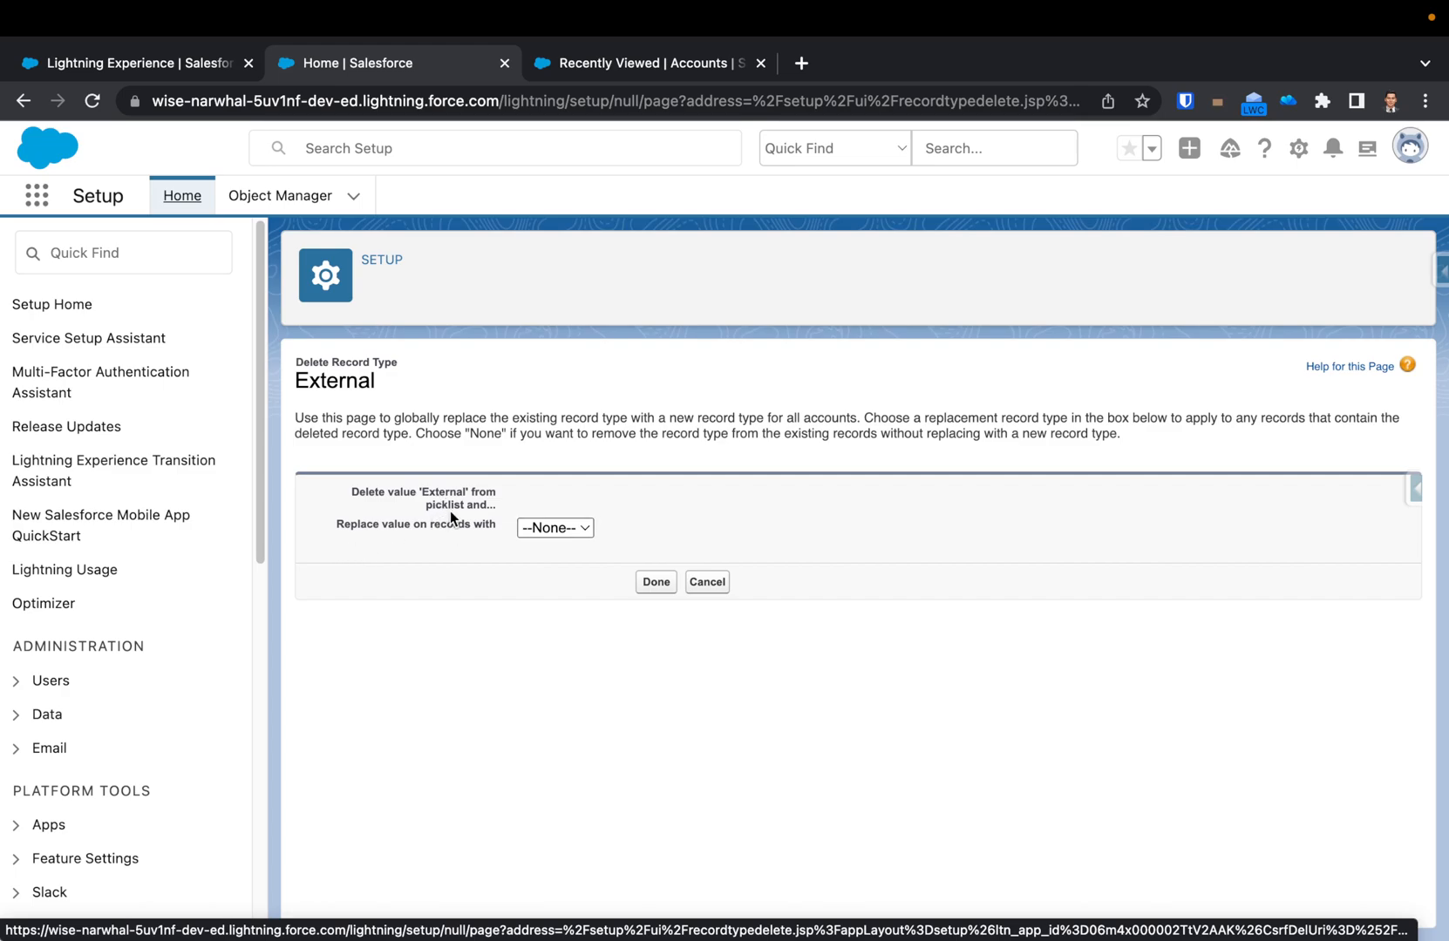
mouse_move(535, 464)
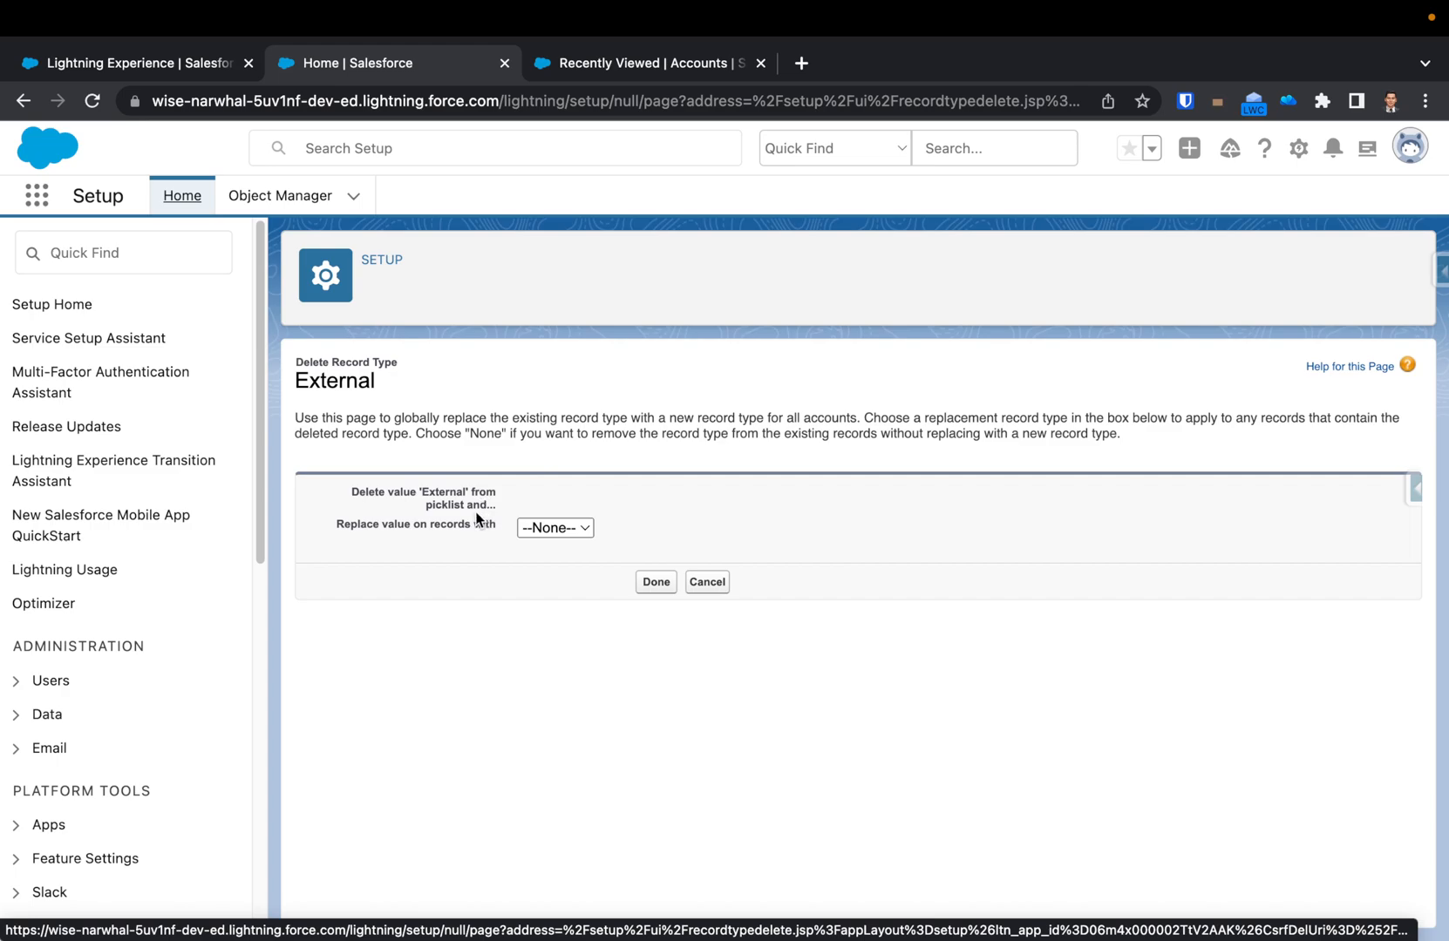
mouse_move(519, 507)
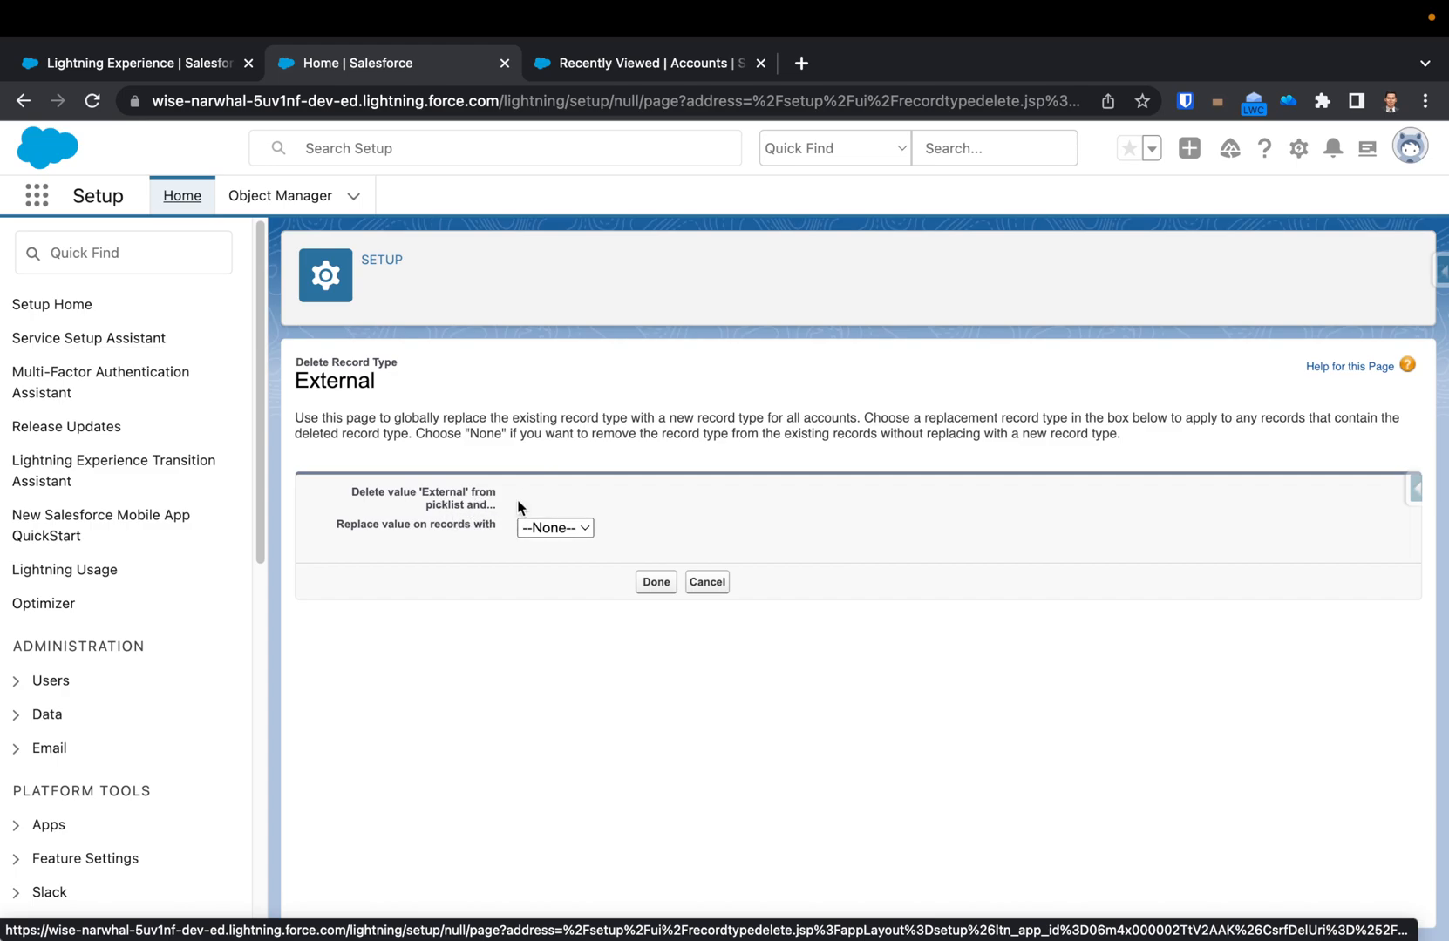
left_click(556, 528)
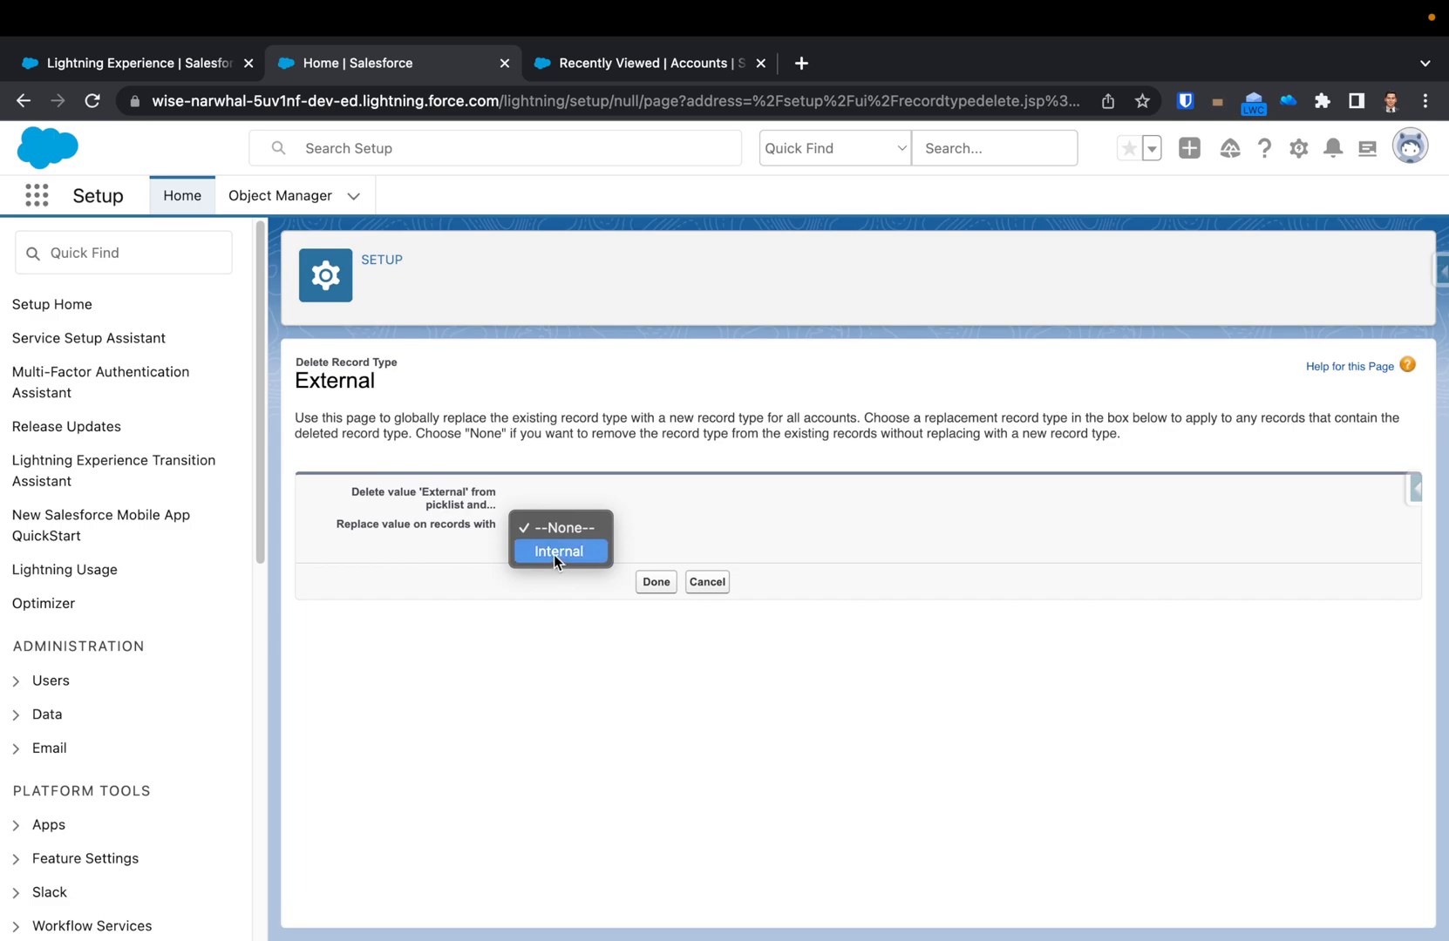
left_click(655, 582)
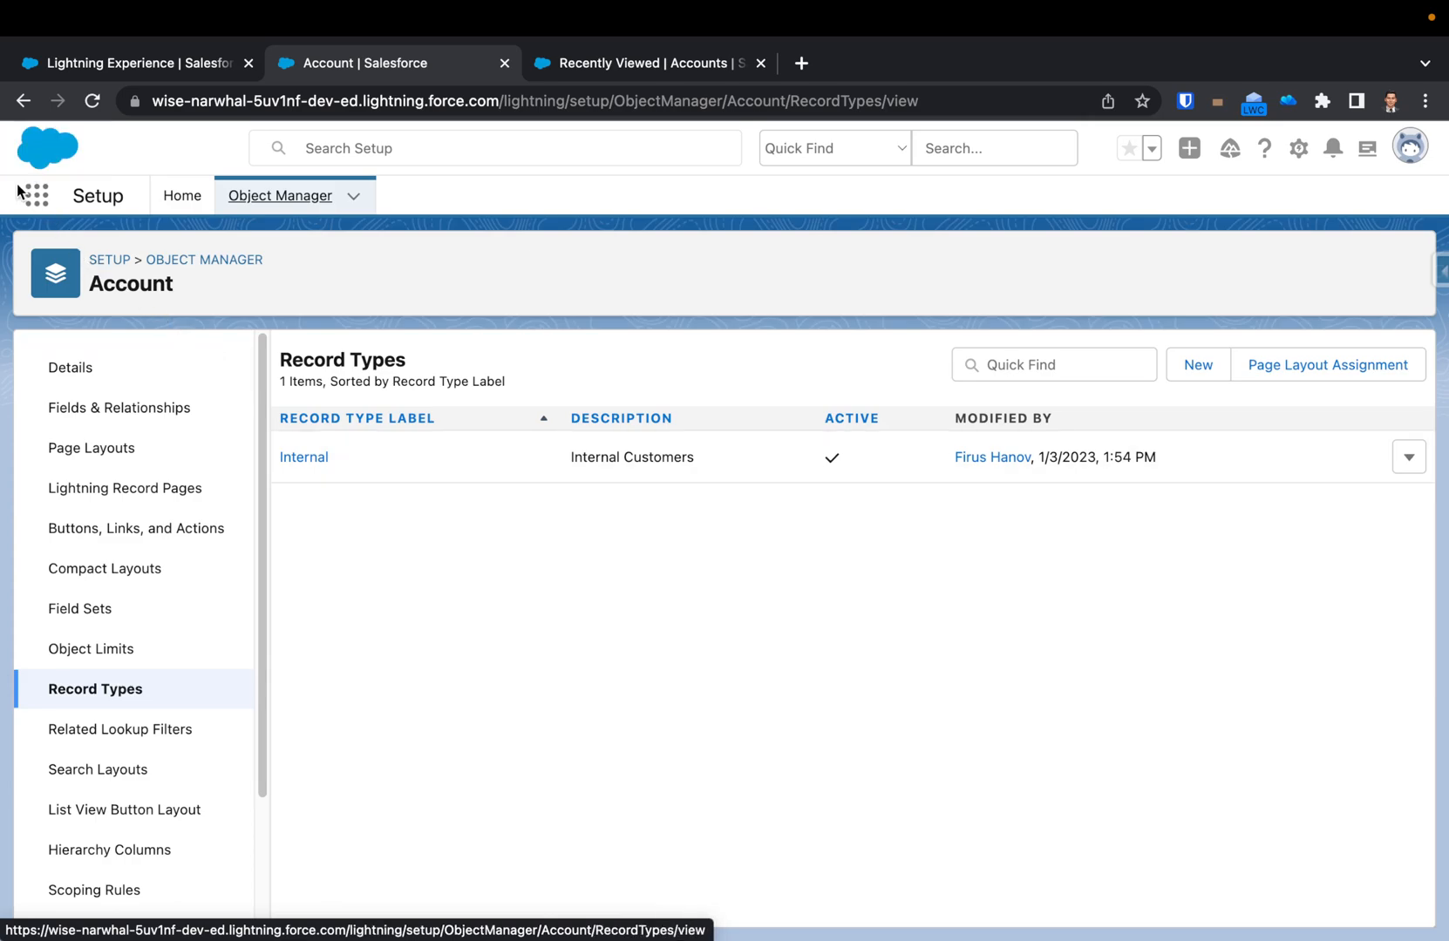
Find Accounts via an 'acc' App Launcher search and start a new account
left_click(35, 195)
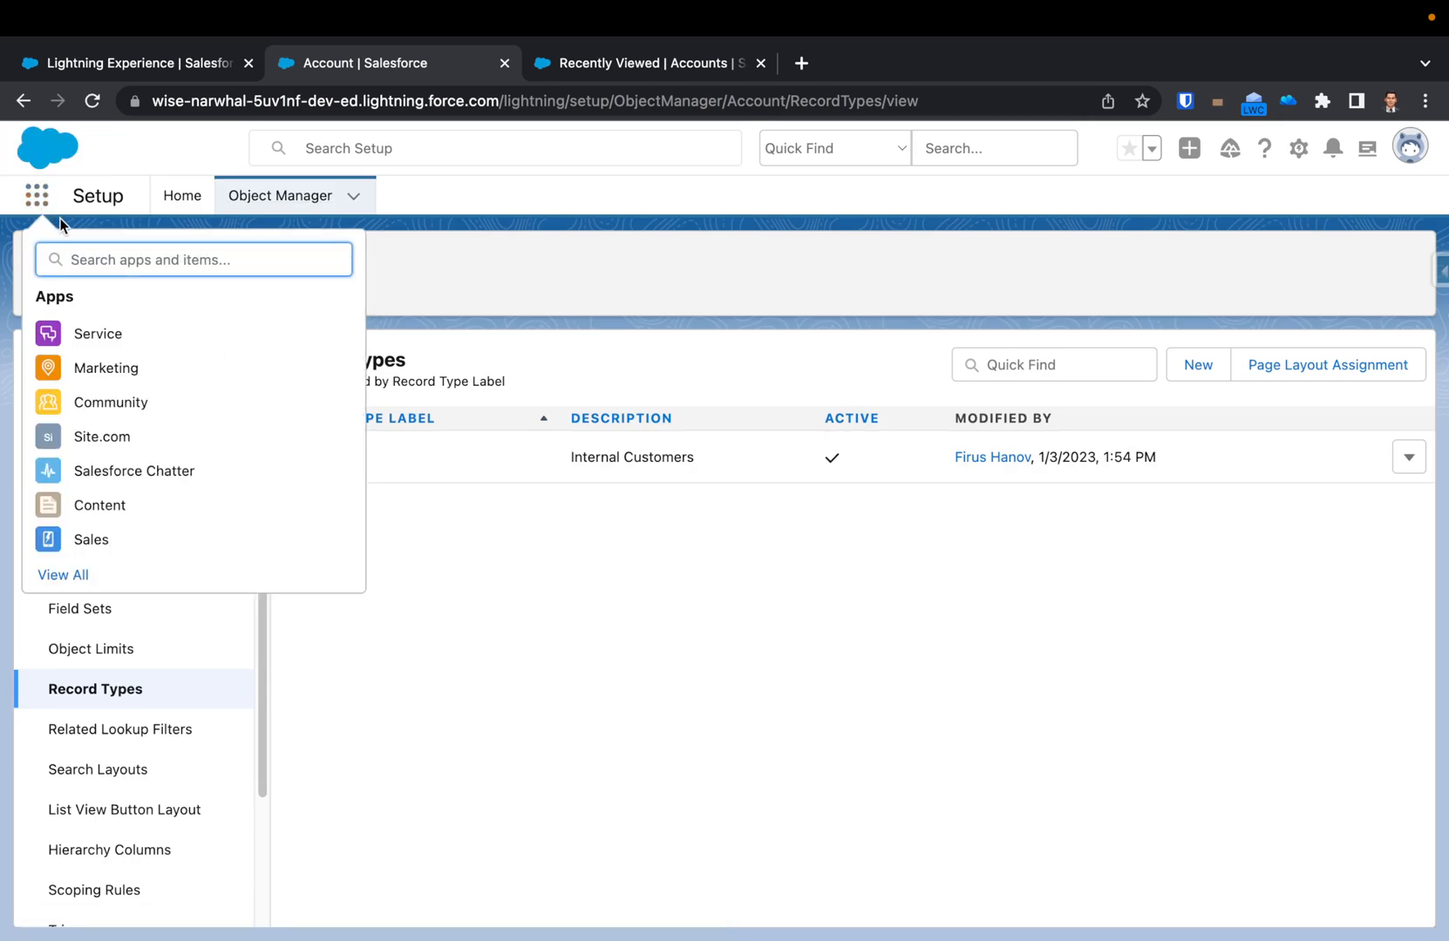
type("acc")
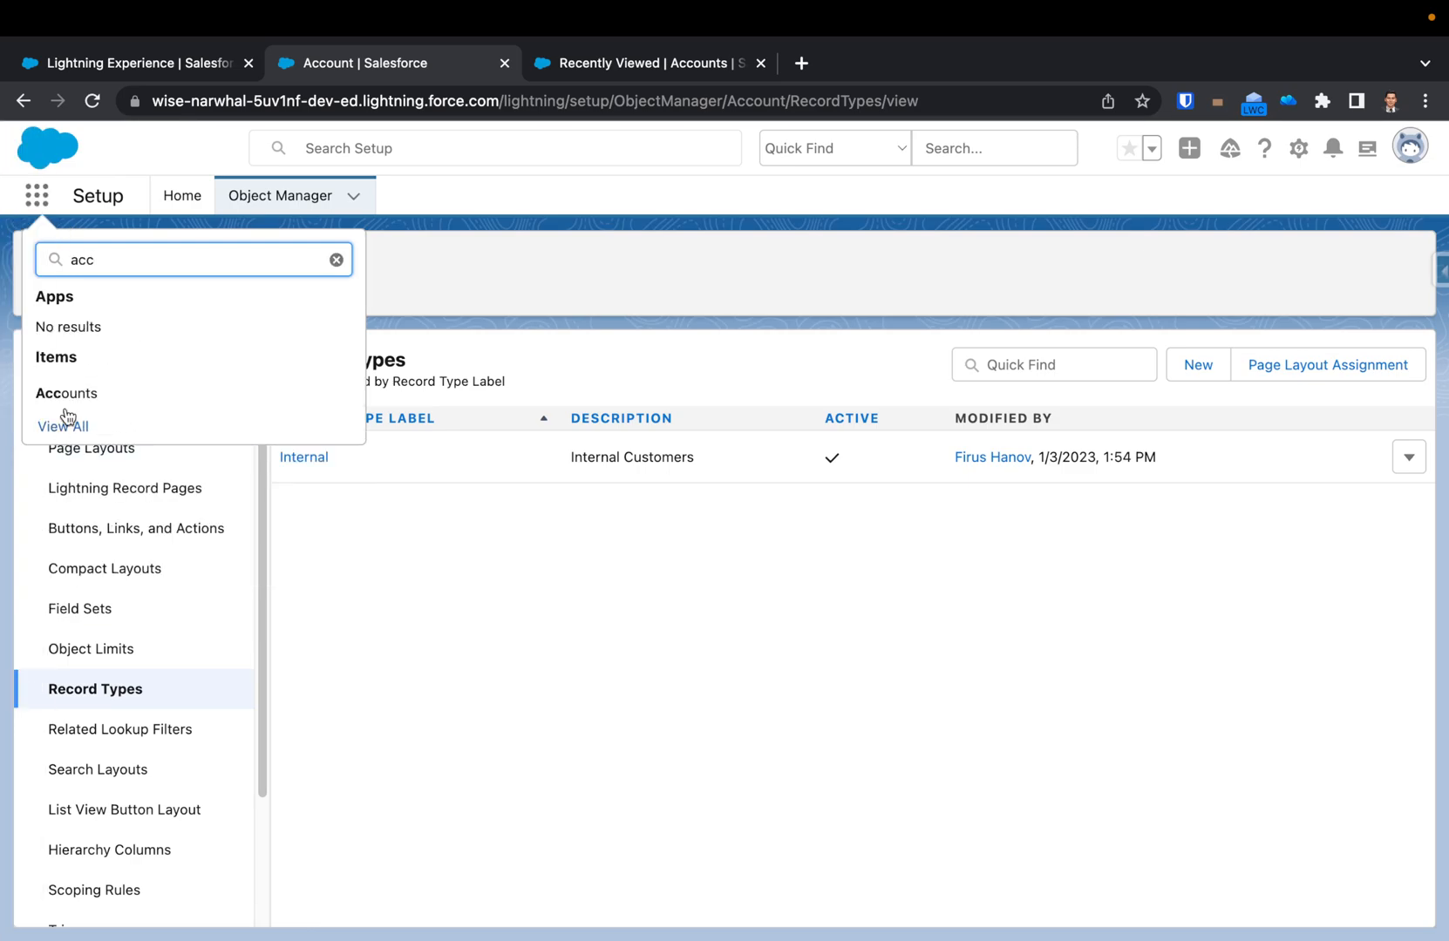
left_click(67, 393)
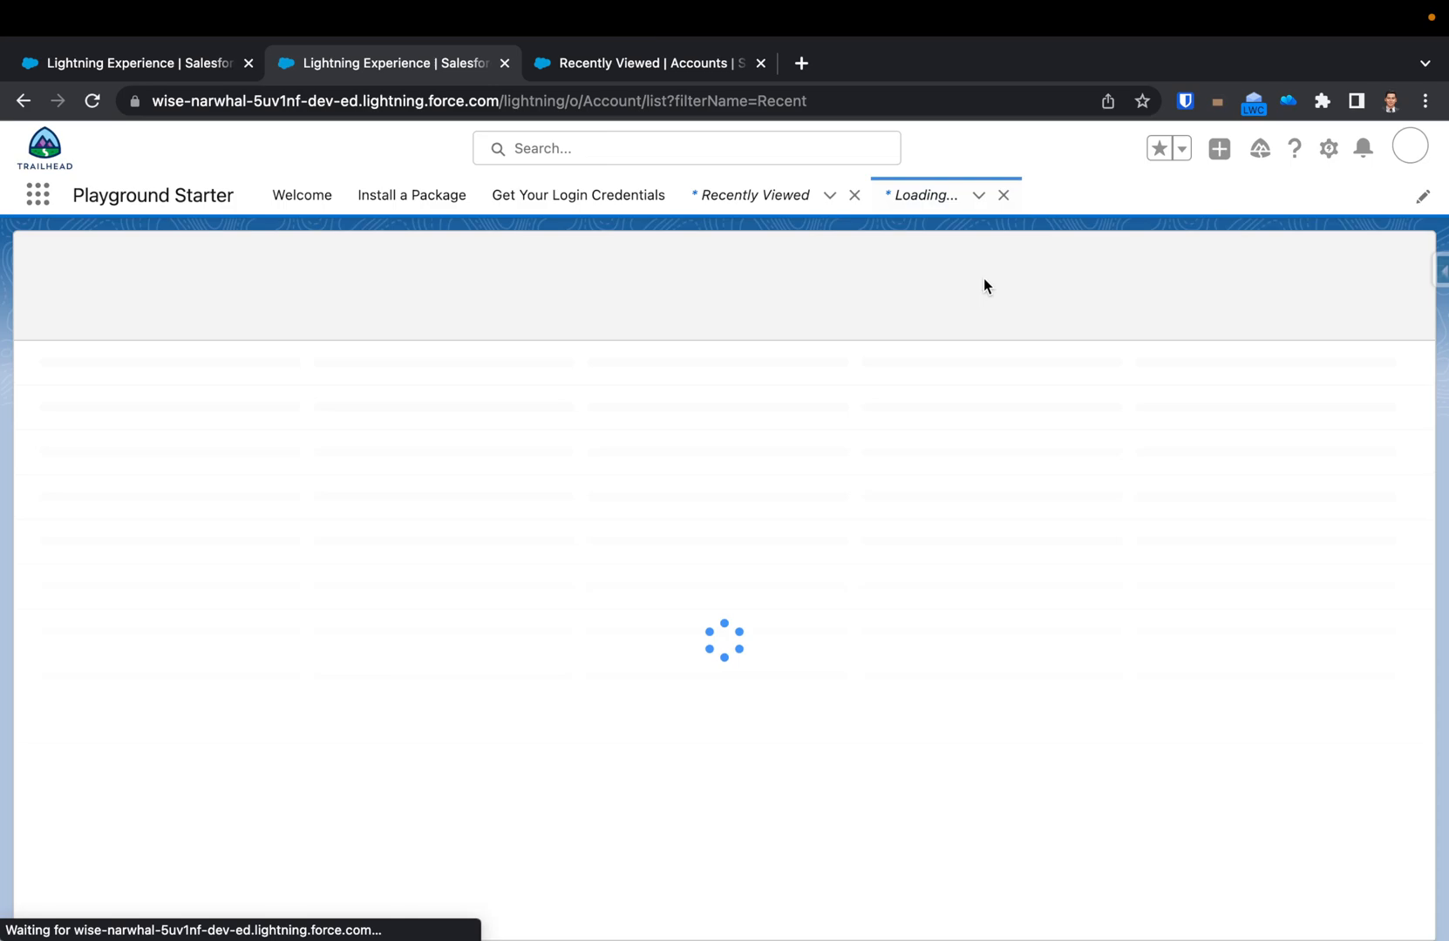
left_click(1304, 266)
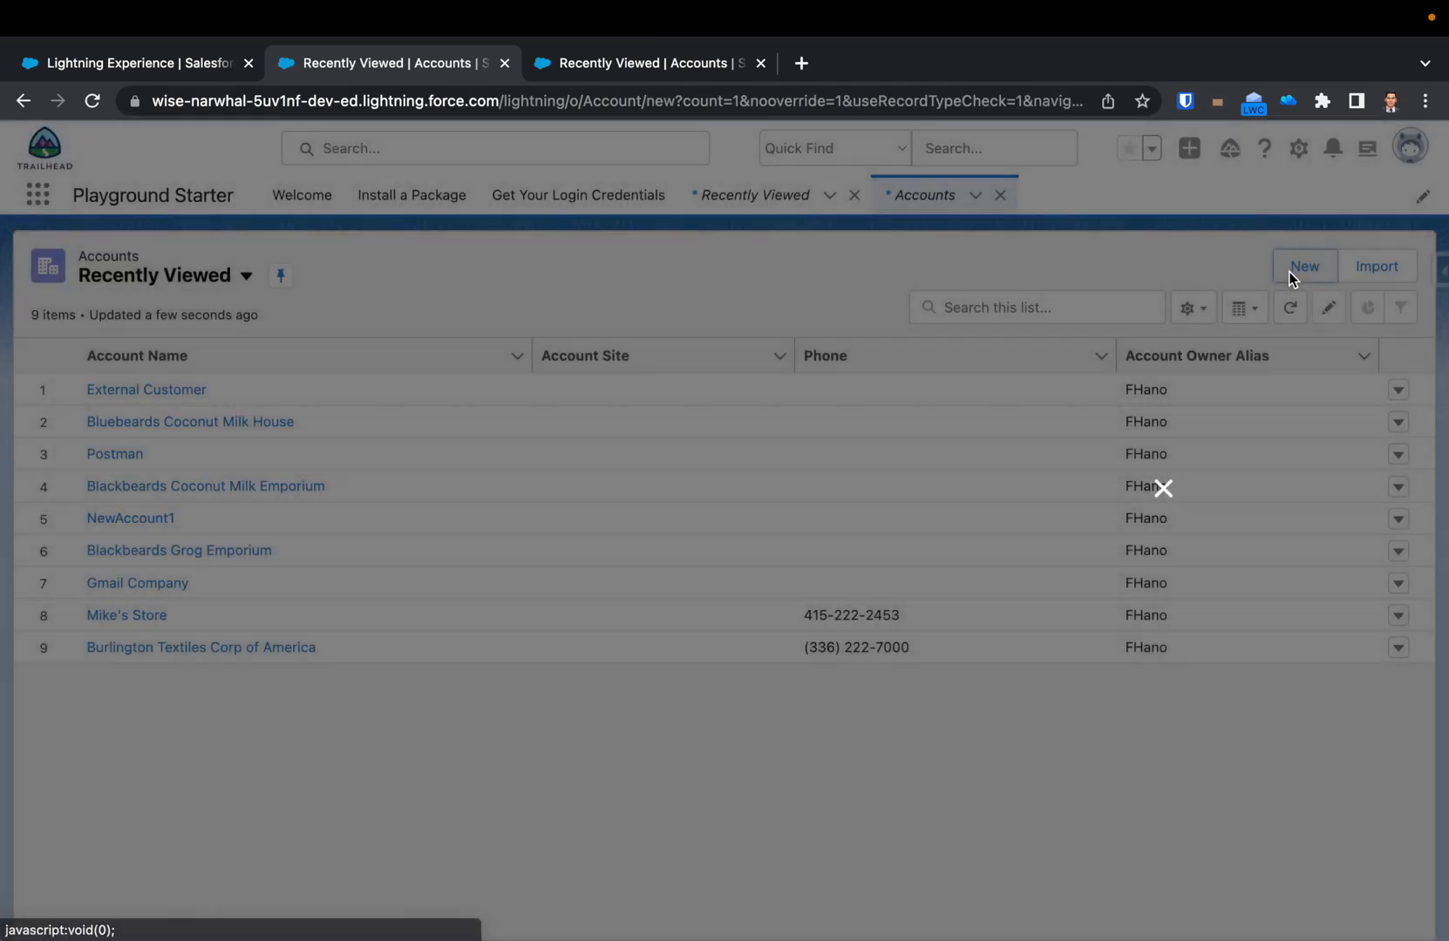
left_click(1304, 266)
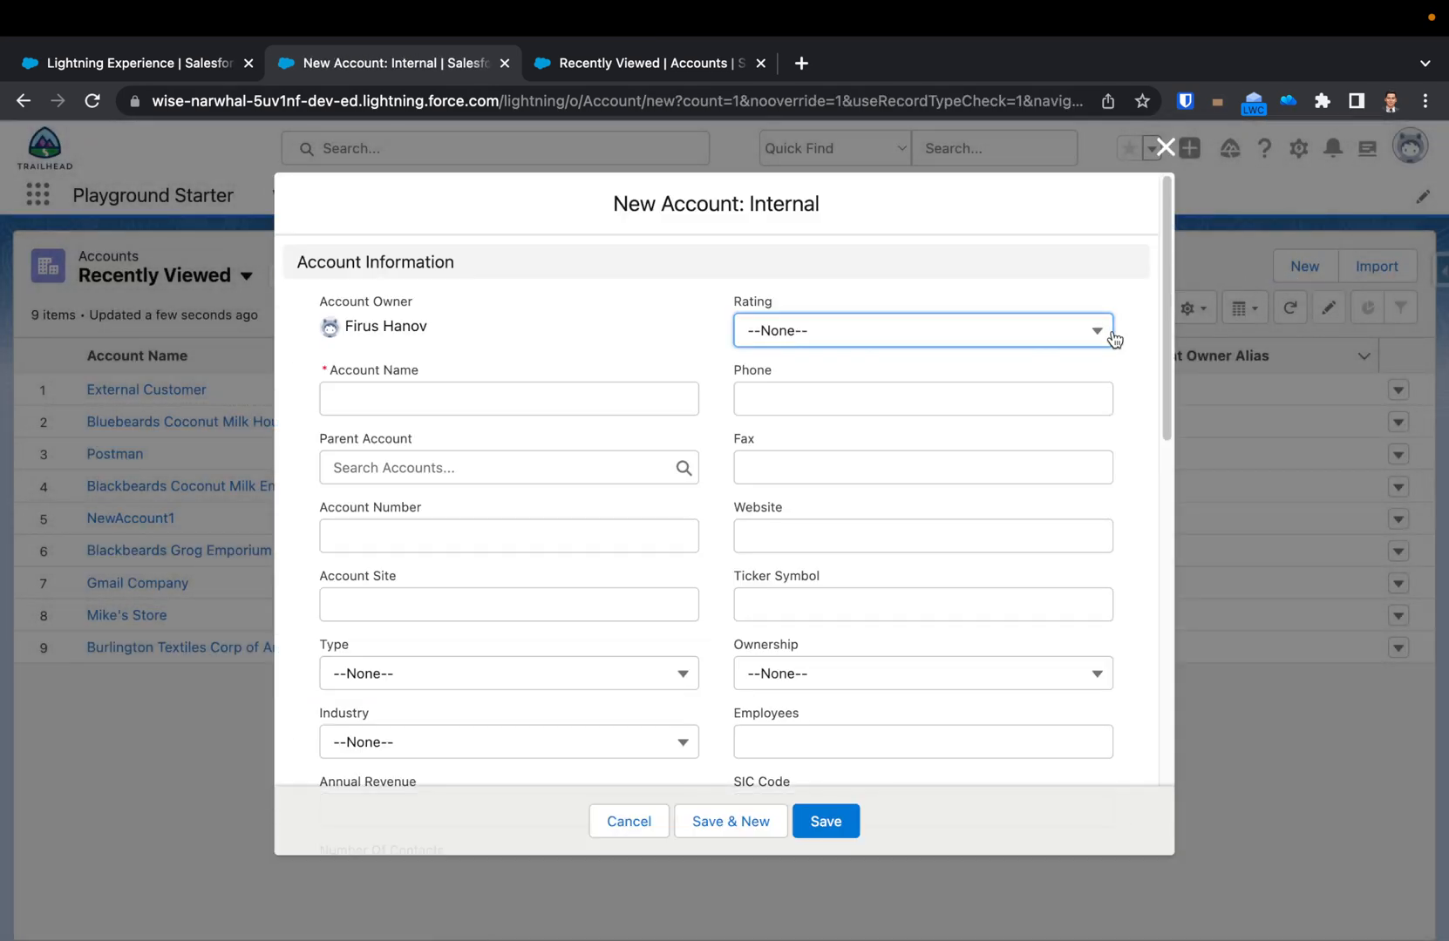